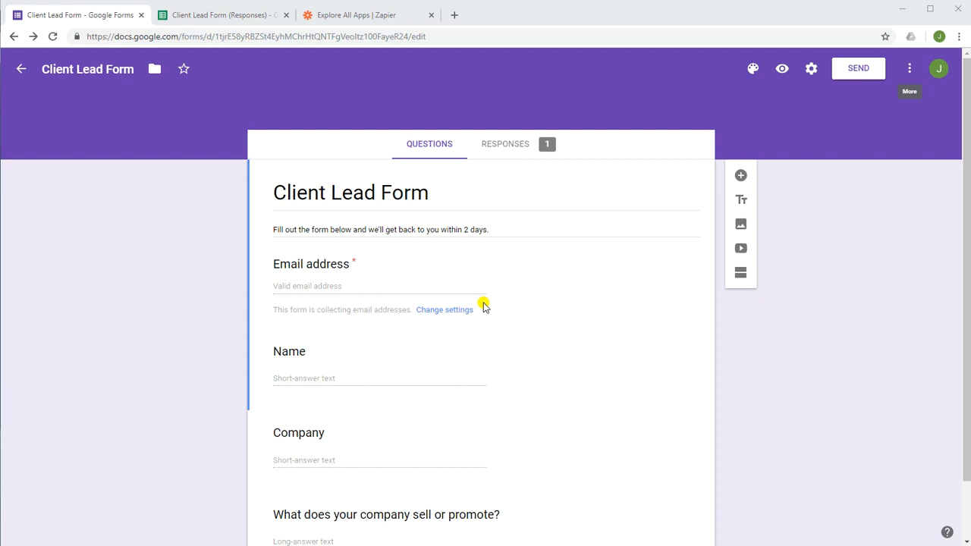
mouse_move(481, 324)
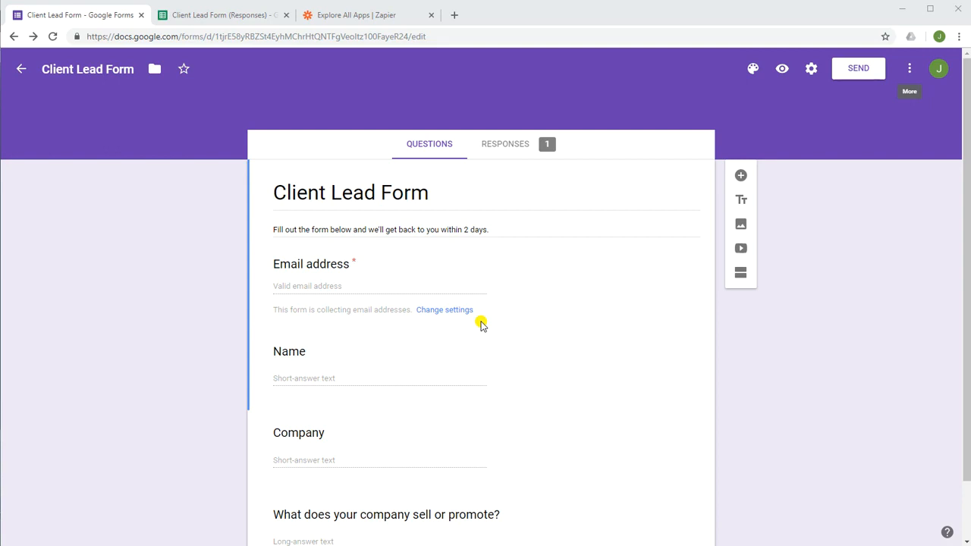
mouse_move(561, 316)
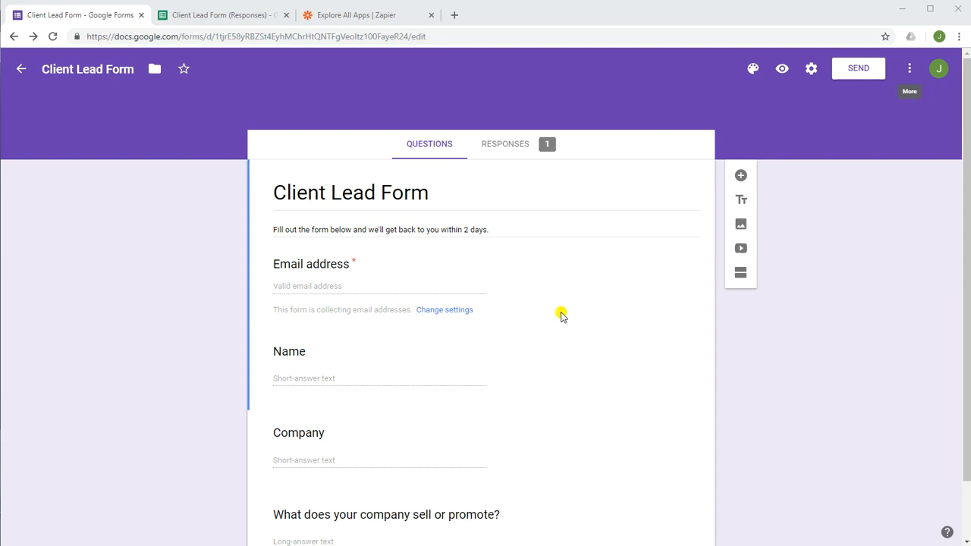
mouse_move(239, 190)
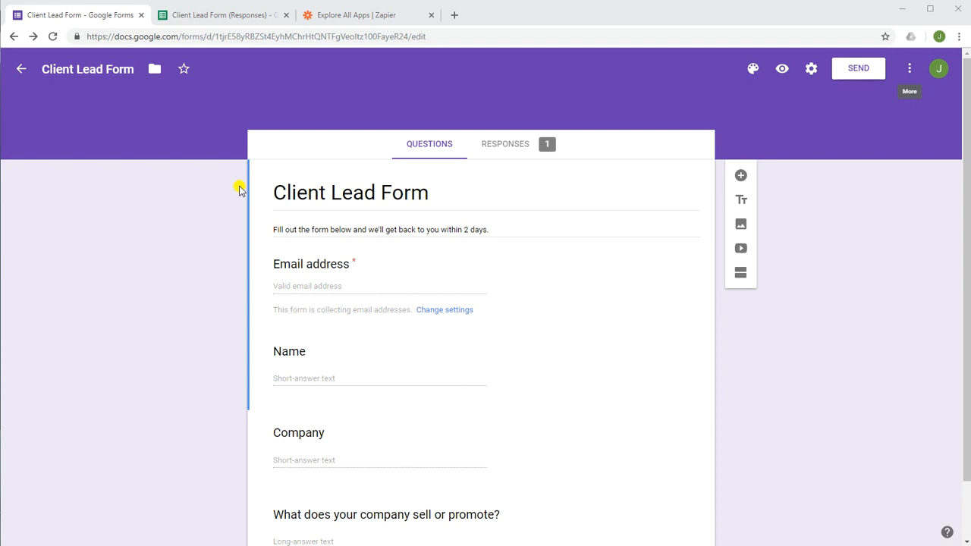
mouse_move(392, 250)
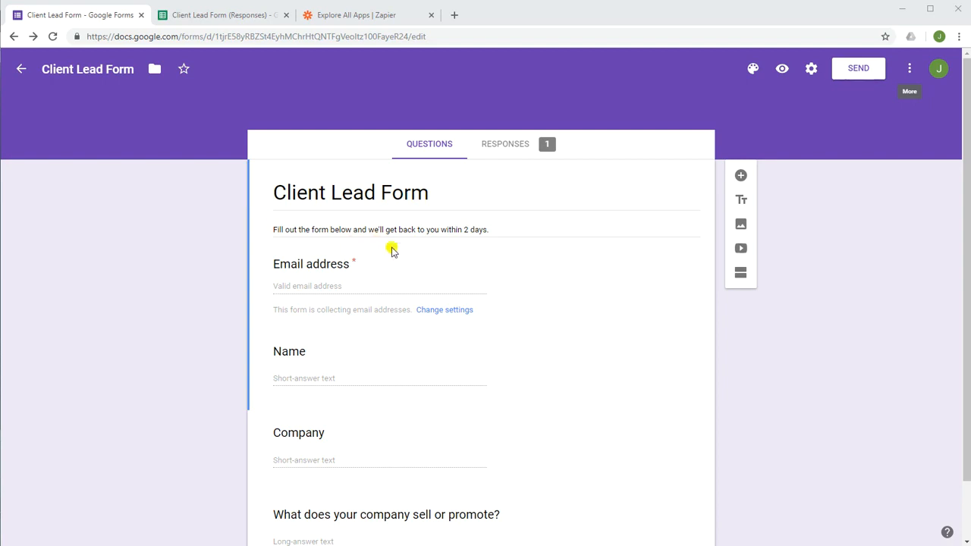
- Show the Client Lead Form's Responses summary listing its single submission
scroll("down", 3)
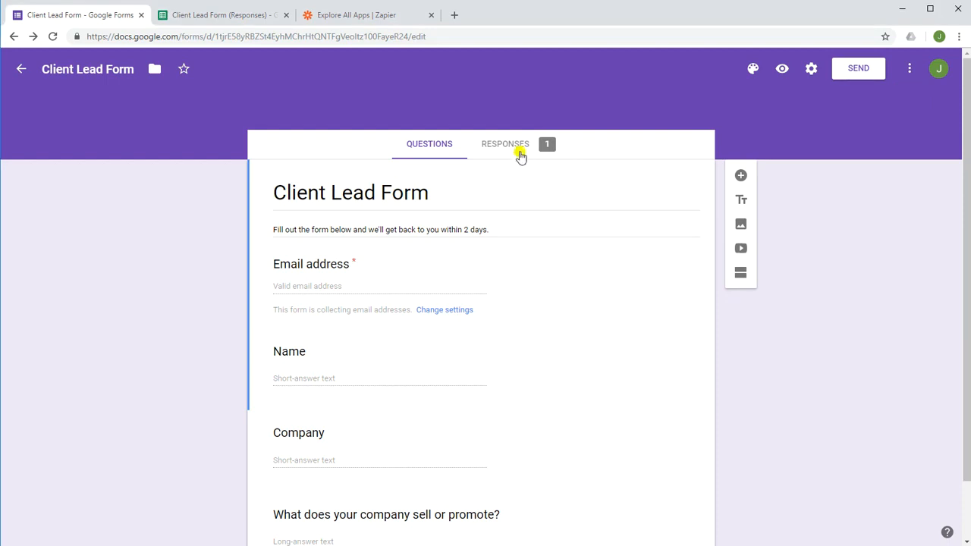
left_click(505, 144)
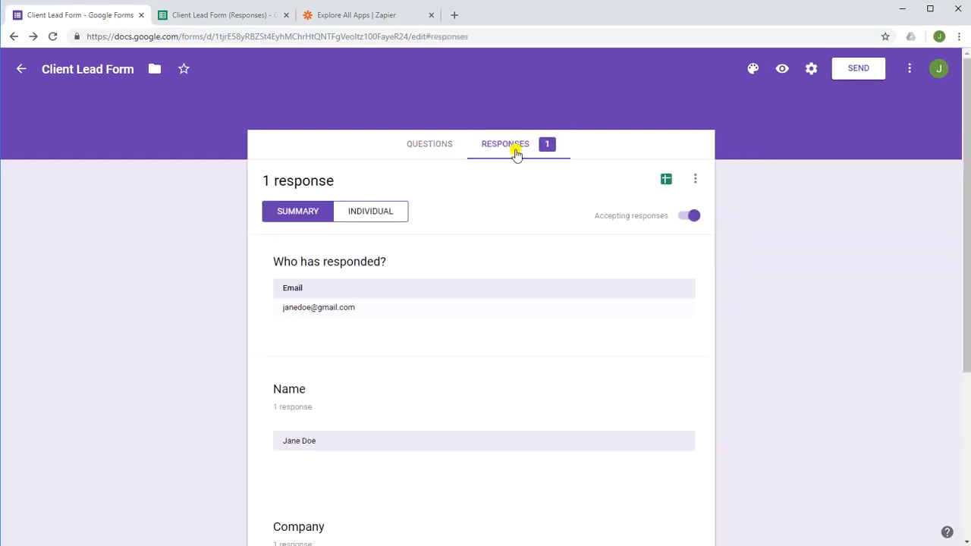
mouse_move(666, 179)
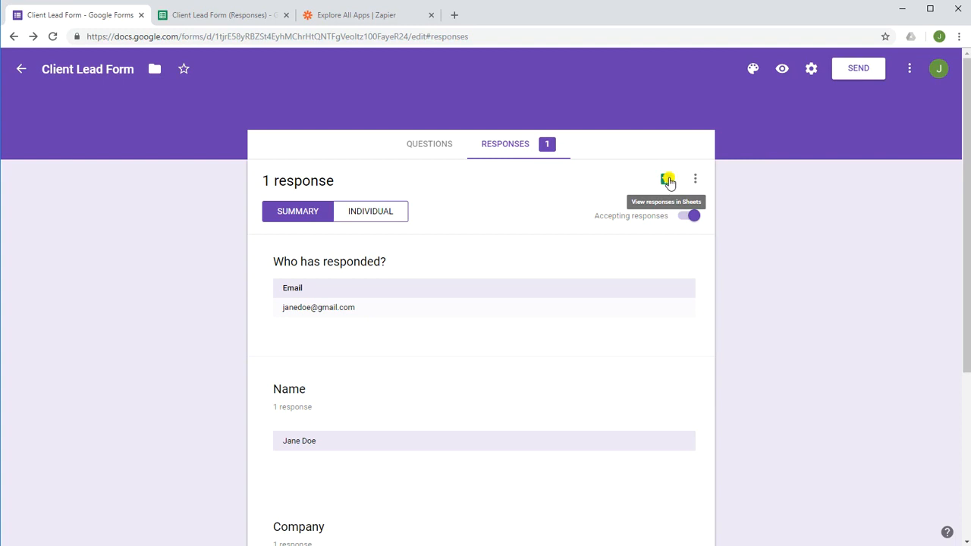
- Open the linked Client Lead Form (Responses) spreadsheet holding the one lead row
left_click(667, 180)
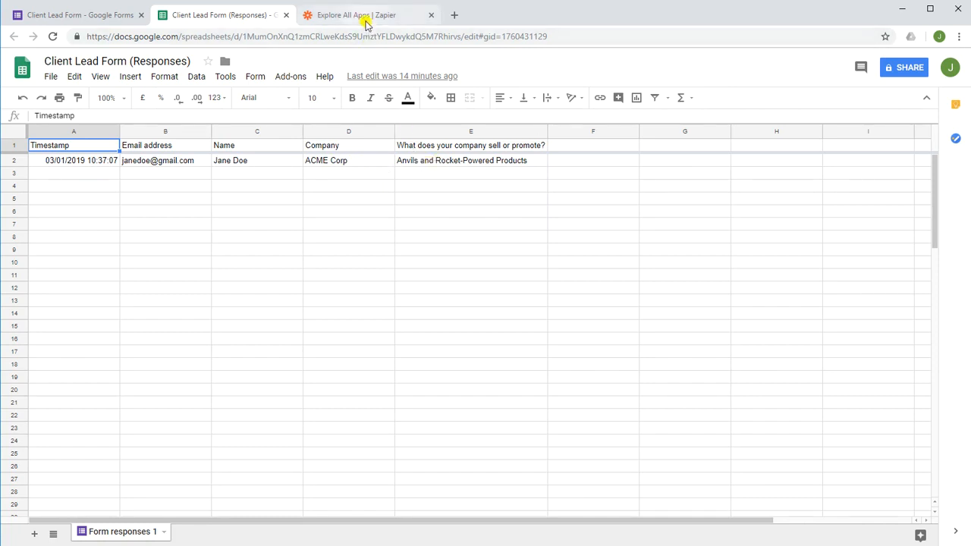
- Switch to Zapier and start a new zap with Make a Zap!
left_click(357, 14)
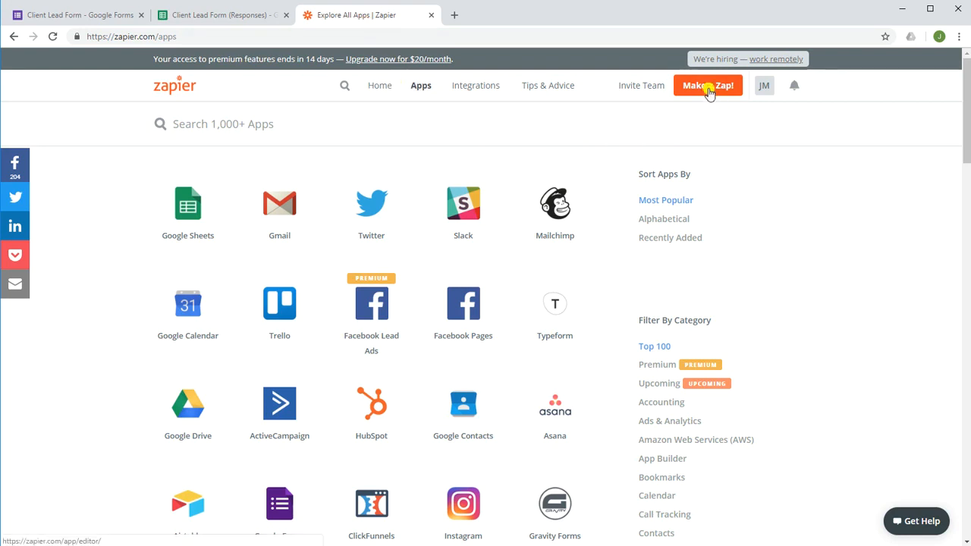
left_click(707, 85)
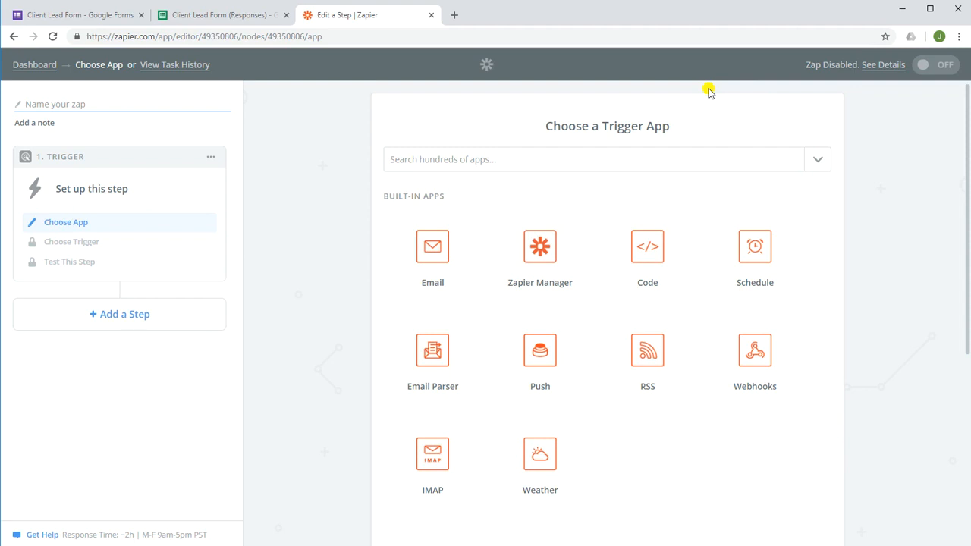
mouse_move(621, 138)
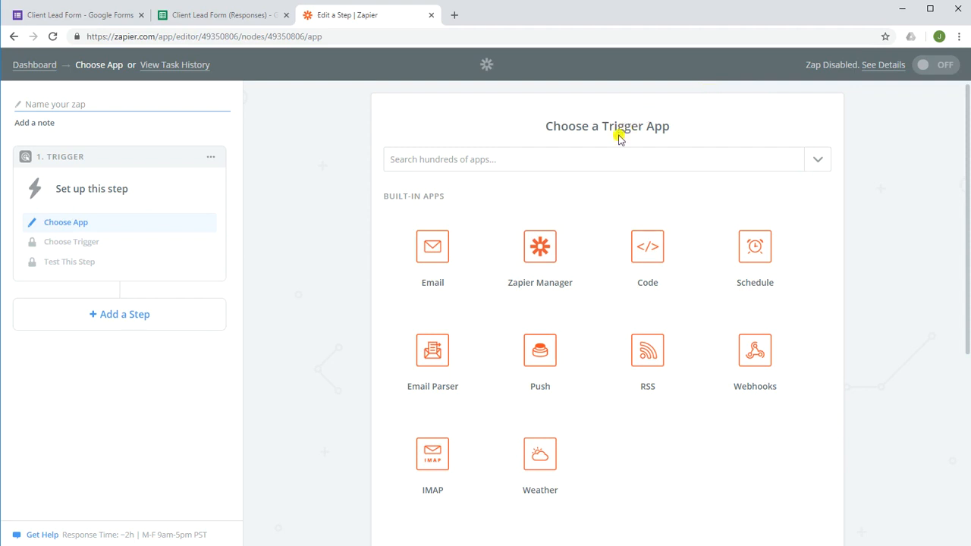
- Search 'google' and set Google Forms New Response in Spreadsheet as the trigger
left_click(595, 159)
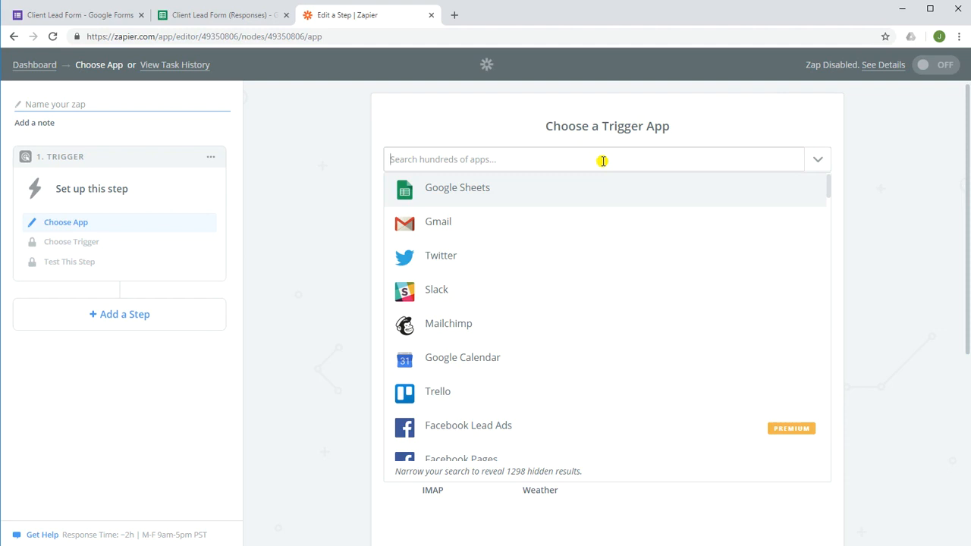
type("google")
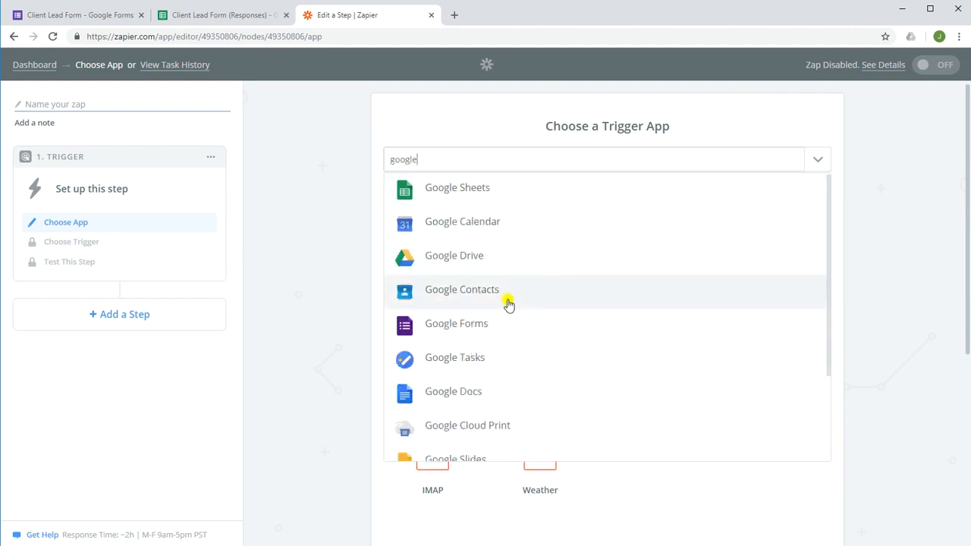
left_click(456, 323)
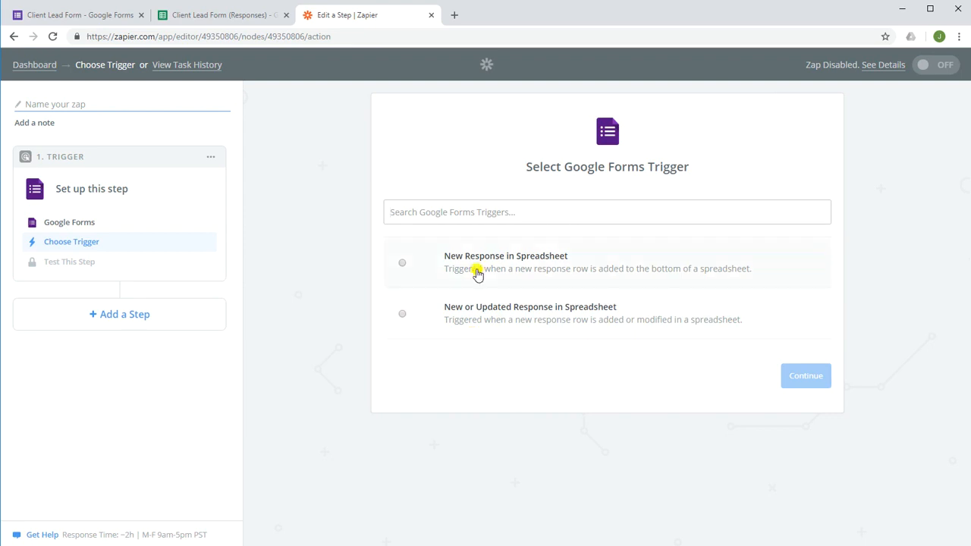
left_click(805, 375)
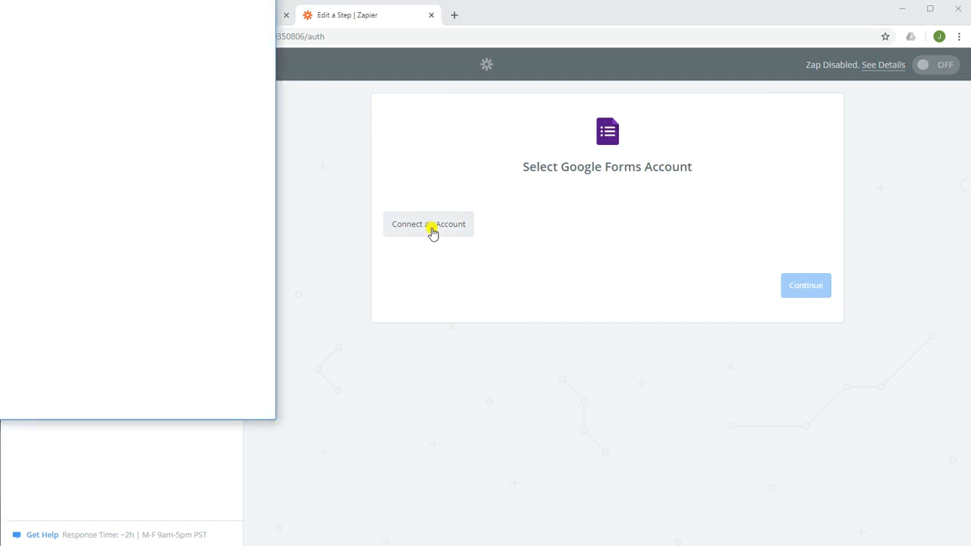
- Authorize a Google account for the Google Forms trigger and save it
left_click(429, 223)
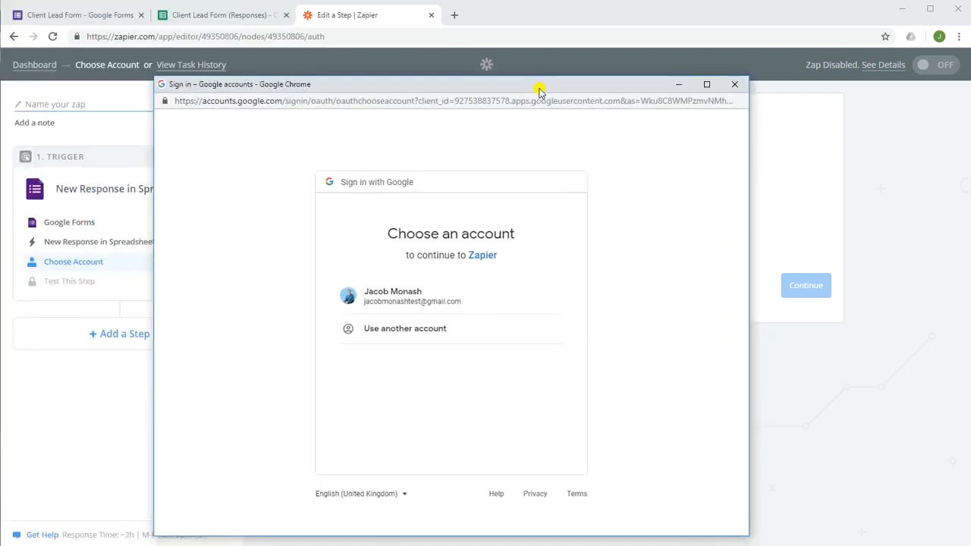
left_click(413, 295)
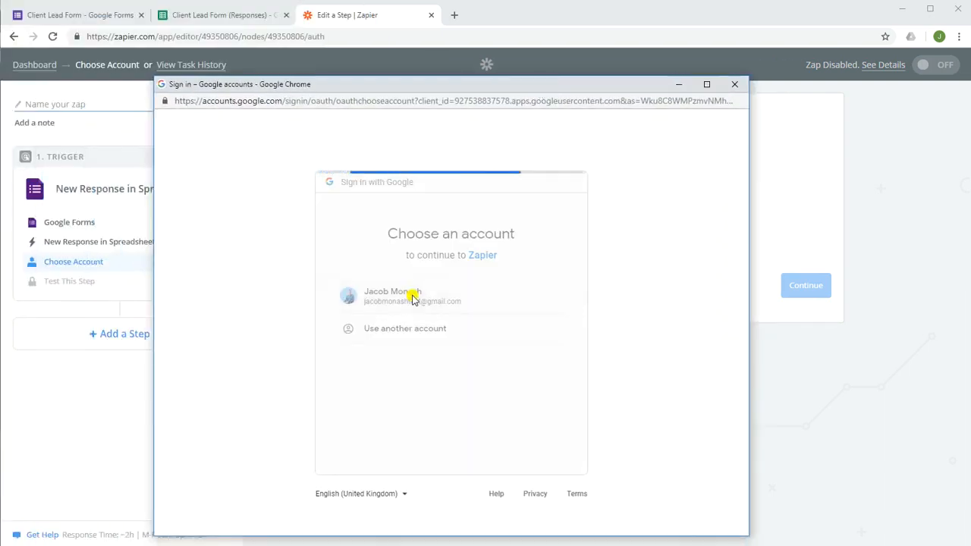
left_click(411, 295)
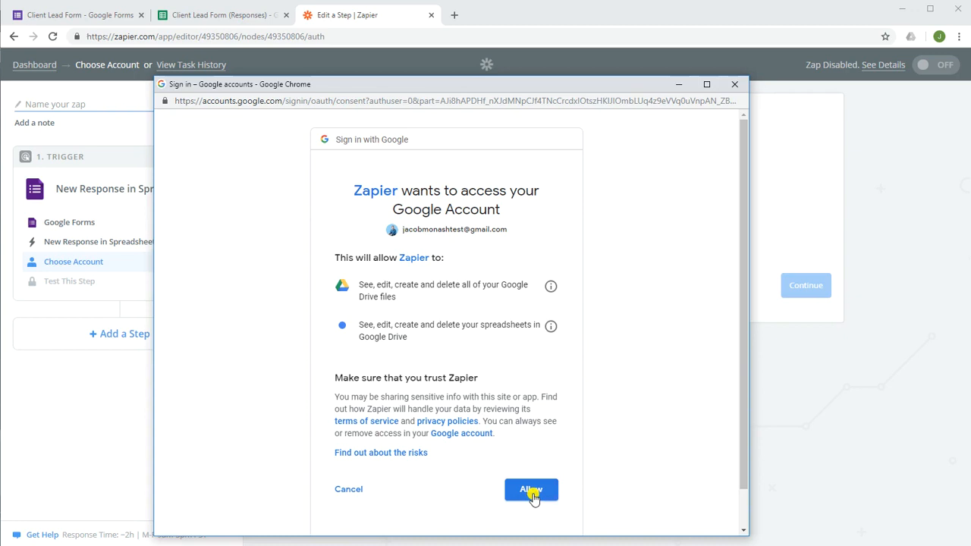
left_click(531, 489)
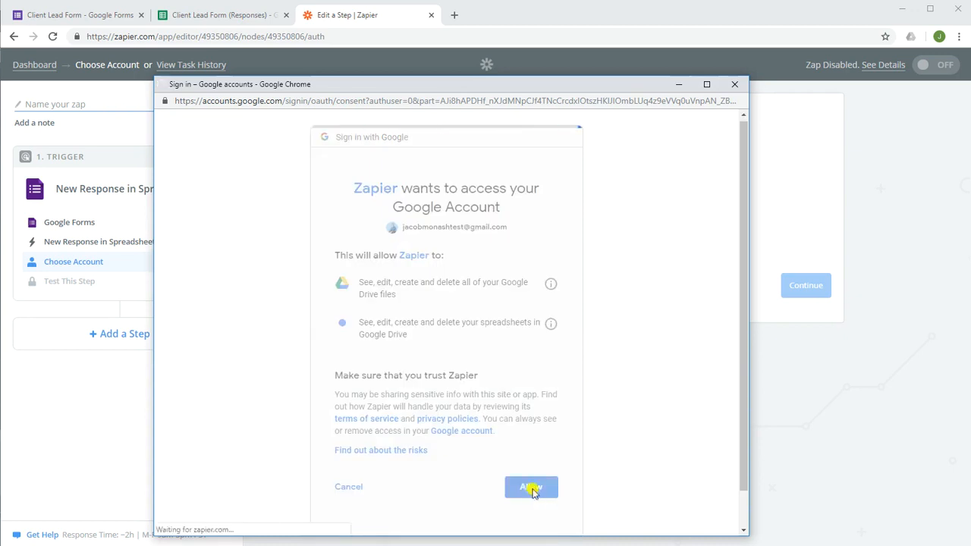
left_click(531, 487)
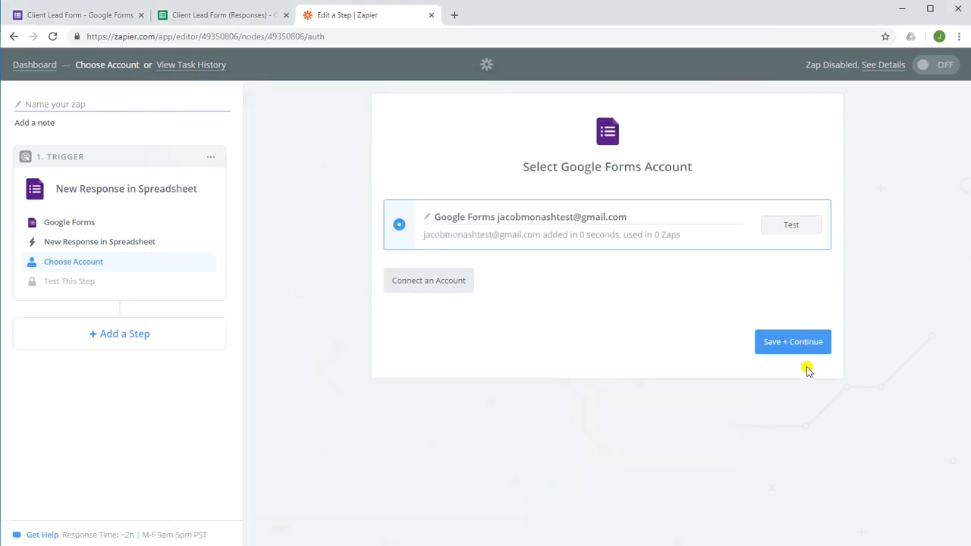
left_click(791, 342)
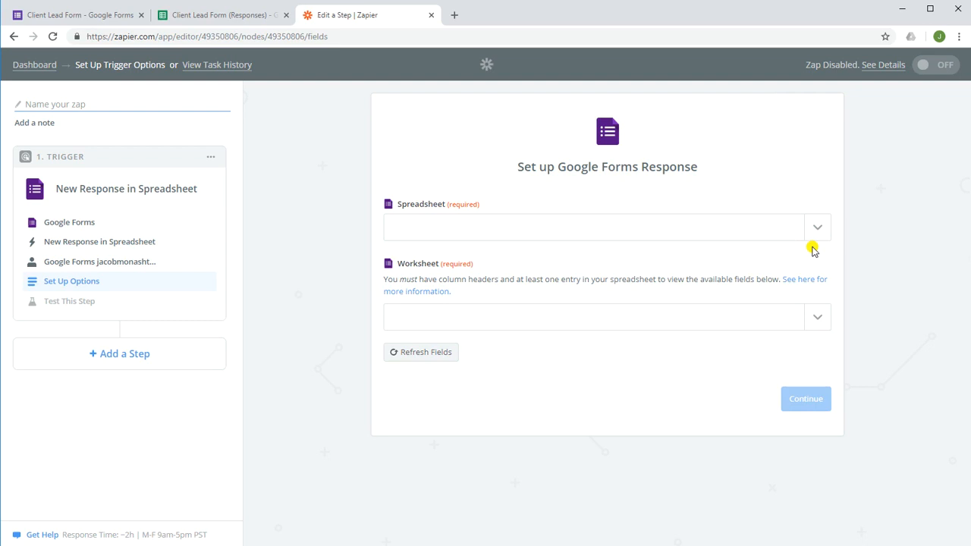
- Point the trigger at Client Lead Form (Responses), worksheet Form responses 1, and fetch a sample
left_click(220, 15)
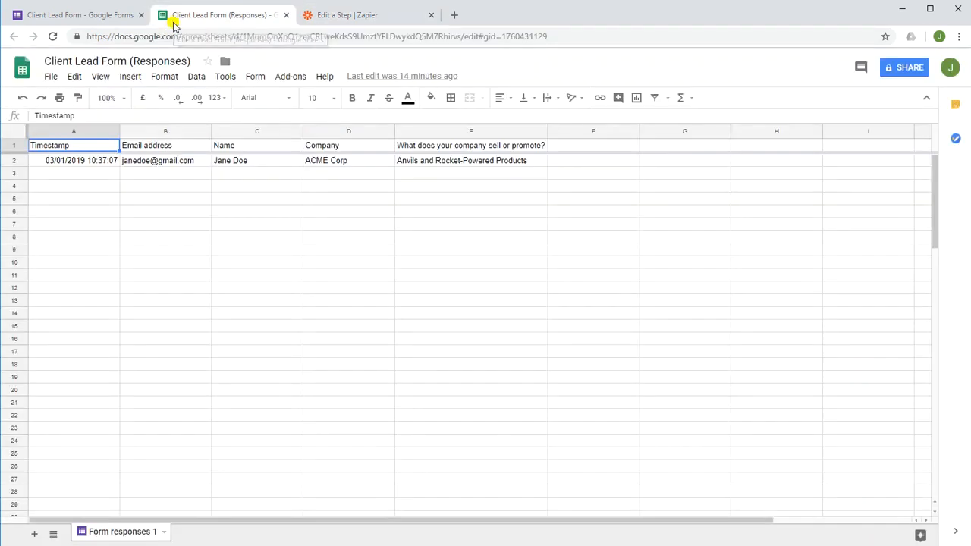
left_click(368, 14)
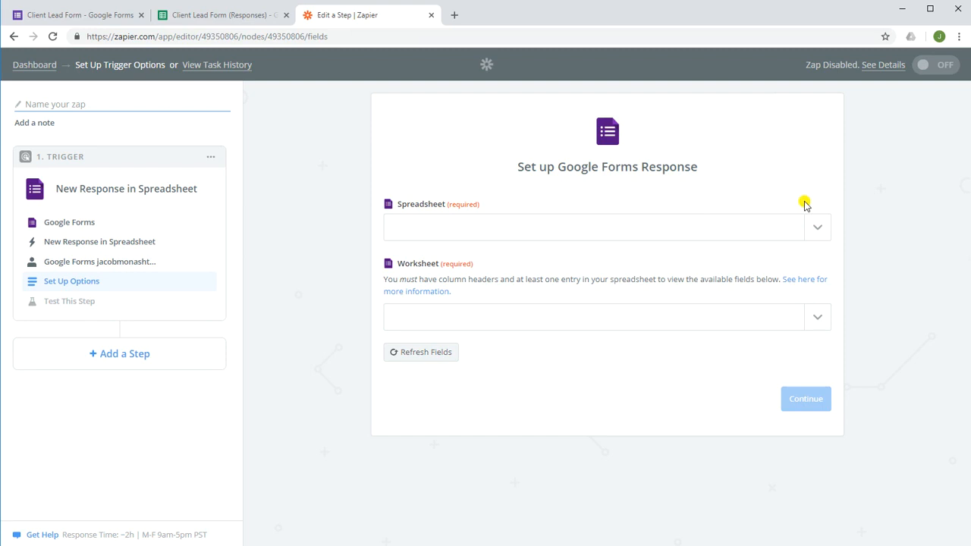
left_click(599, 226)
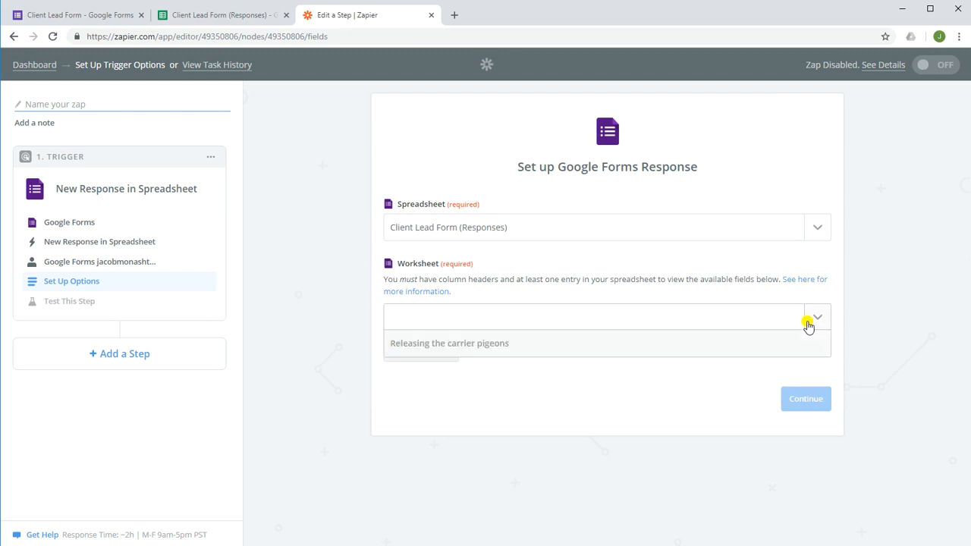
left_click(817, 316)
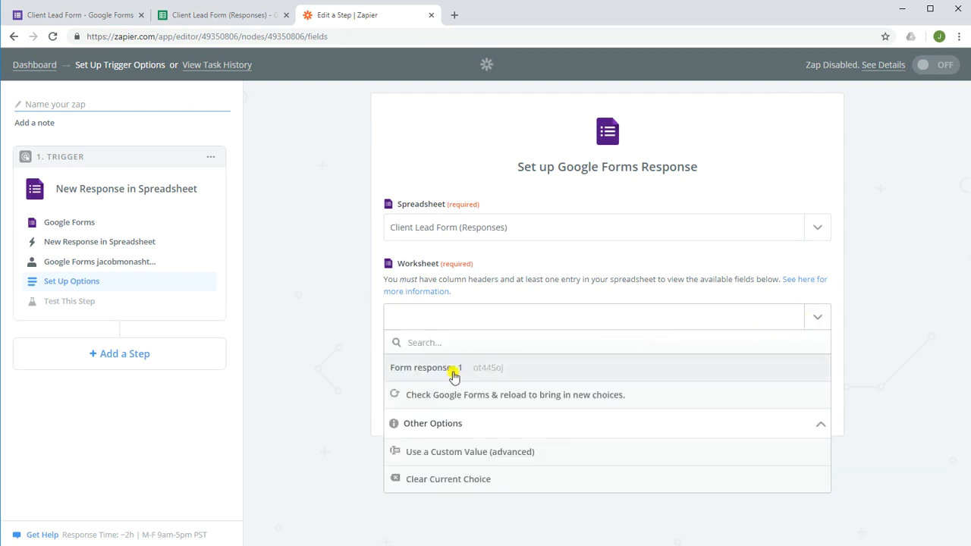
left_click(425, 367)
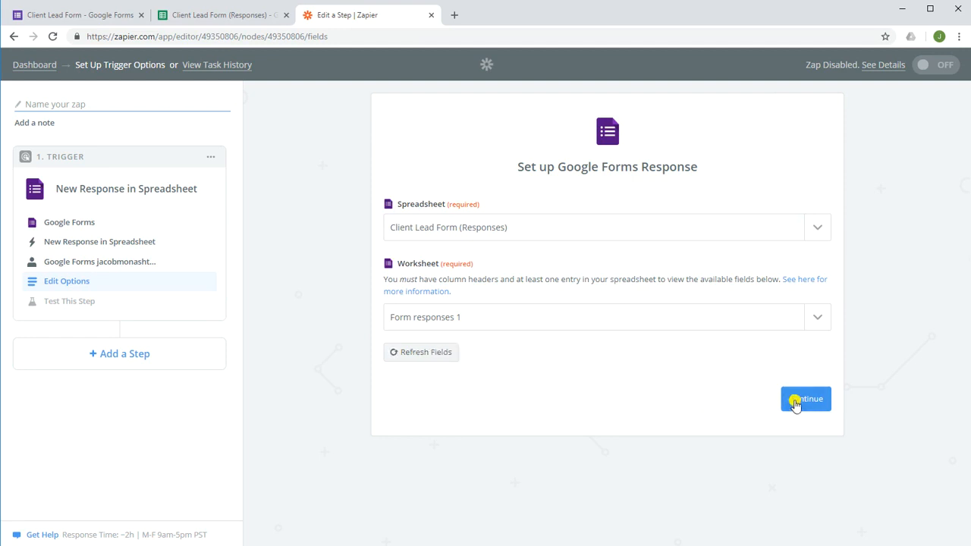
left_click(805, 398)
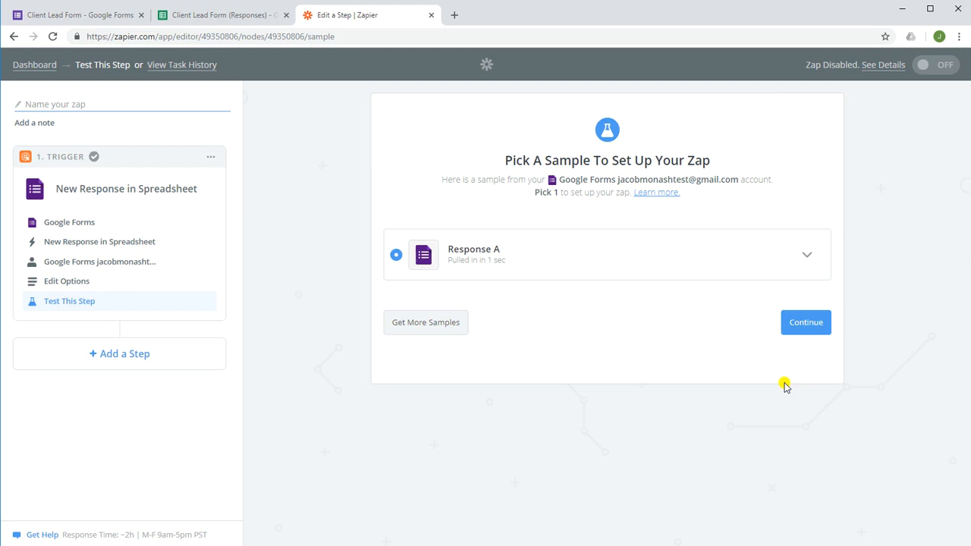
- Check the spreadsheet, inspect Jane Doe's Response A sample, and complete the trigger step
left_click(220, 15)
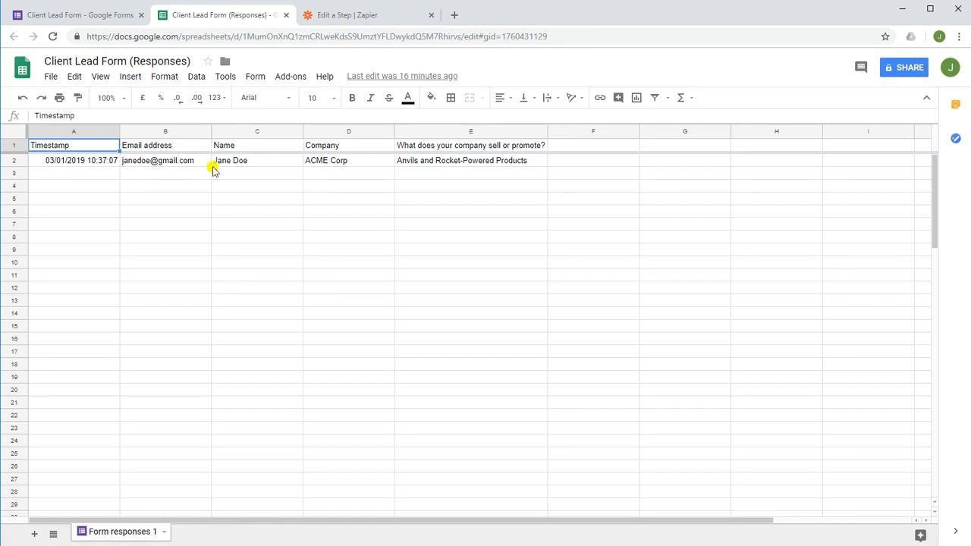
left_click(347, 15)
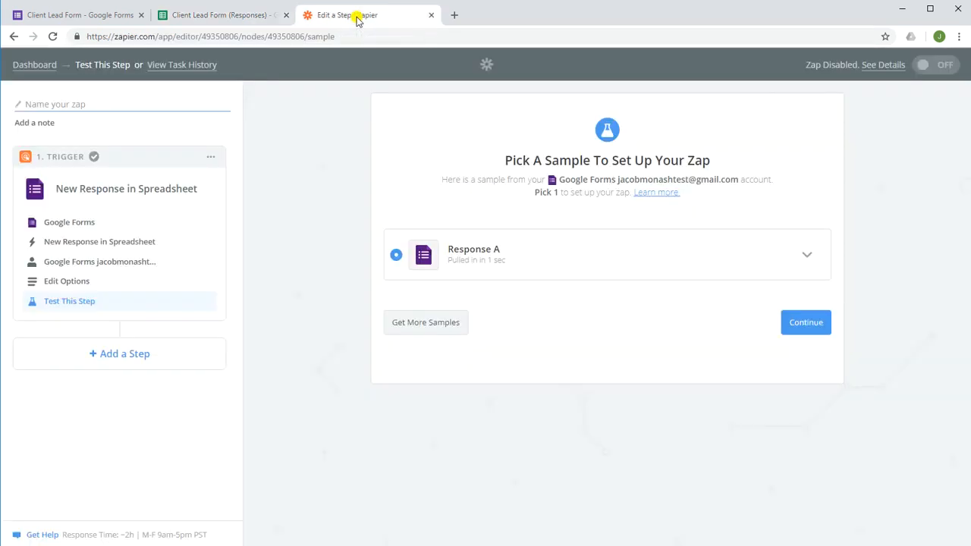
left_click(807, 254)
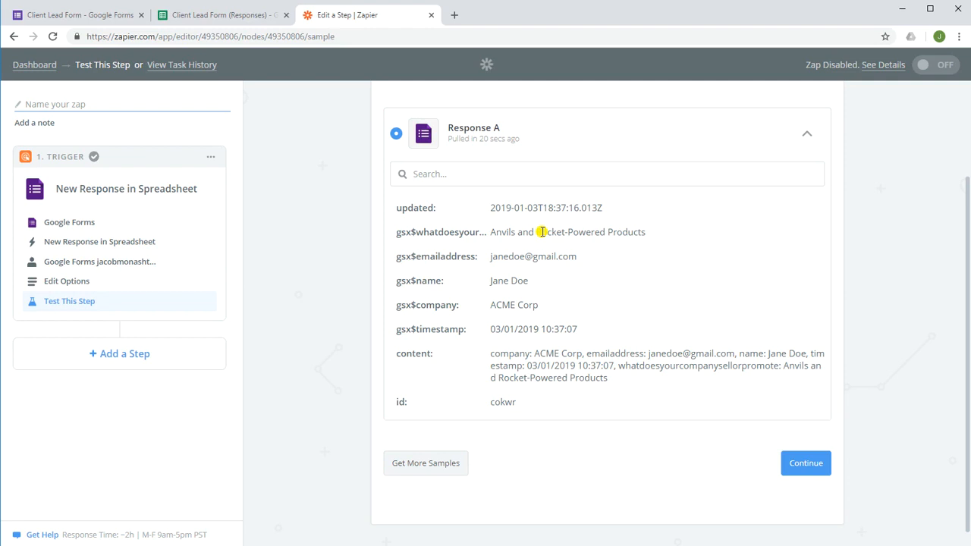
mouse_move(493, 229)
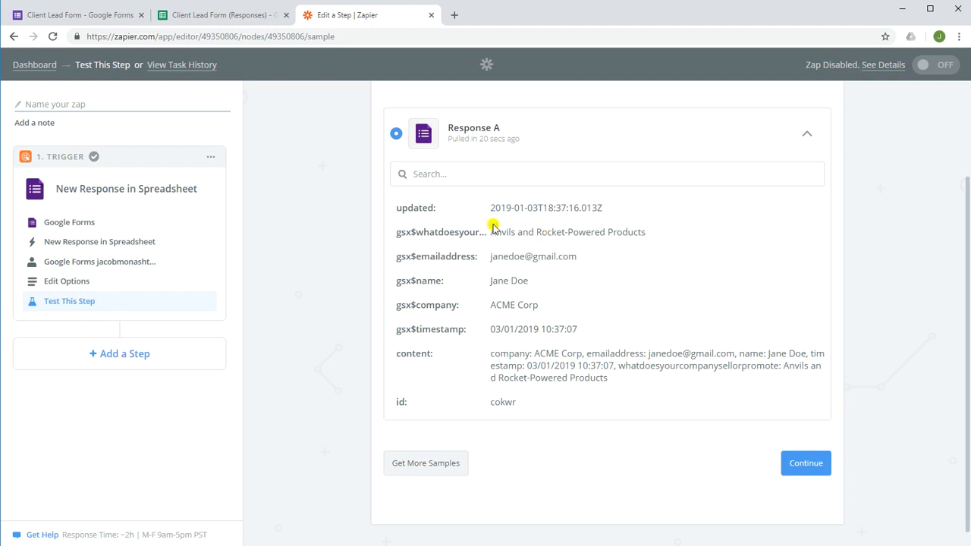
mouse_move(518, 257)
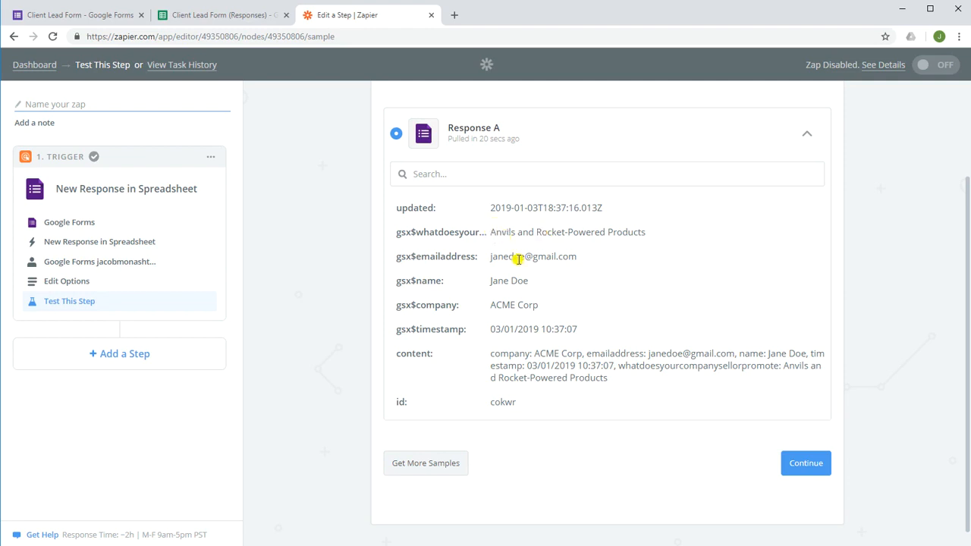
left_click(805, 462)
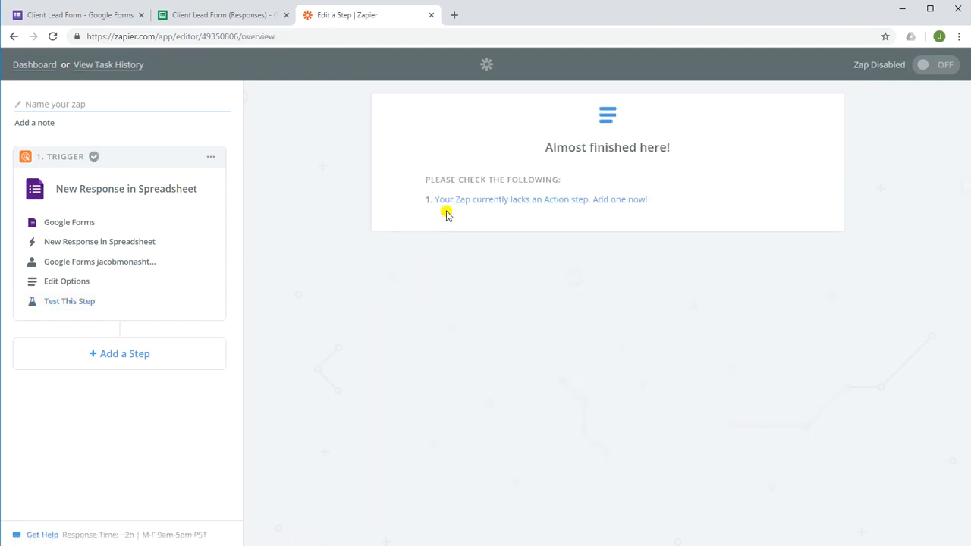
mouse_move(523, 212)
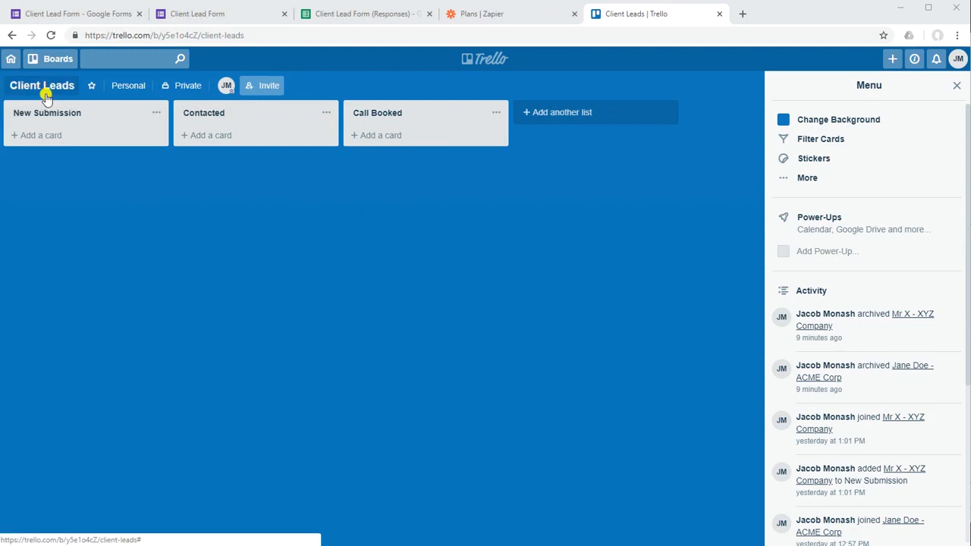
mouse_move(389, 122)
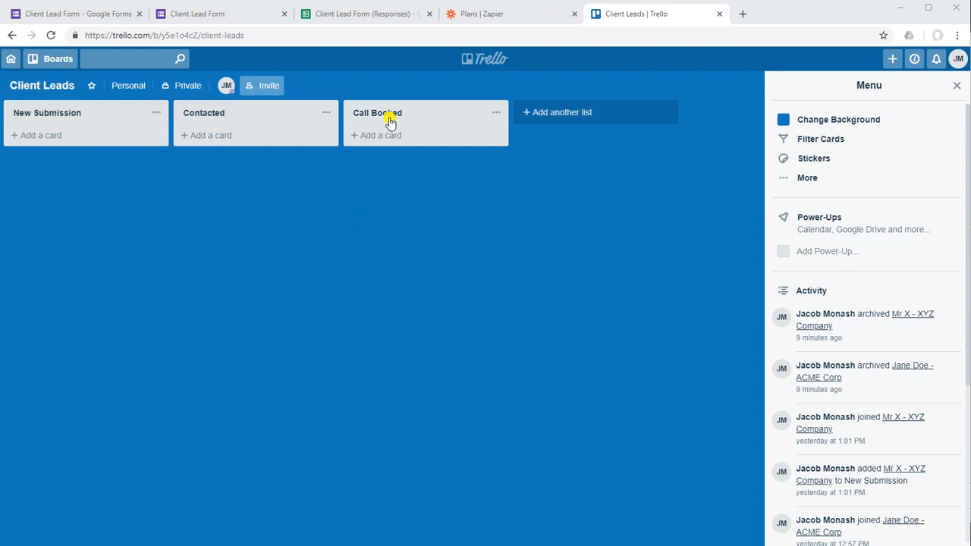
mouse_move(159, 240)
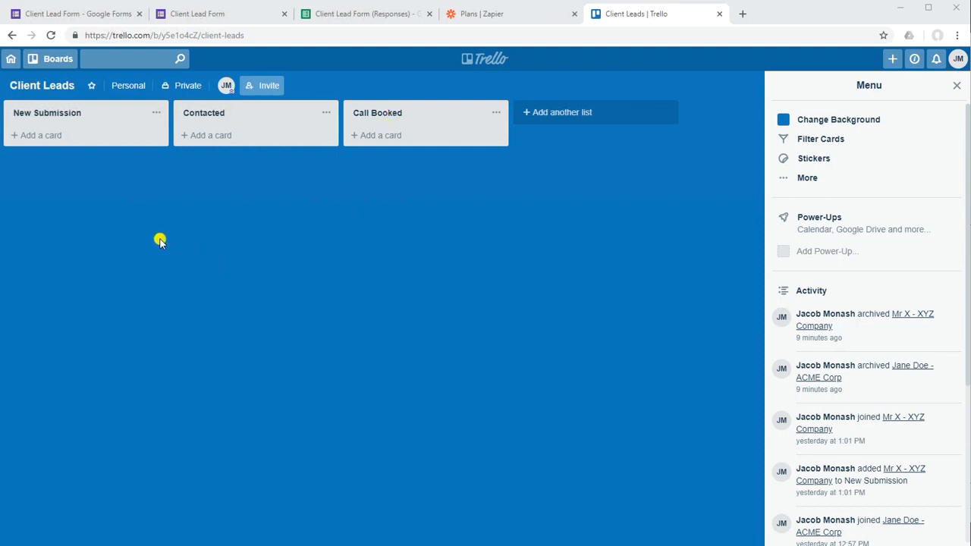
mouse_move(63, 149)
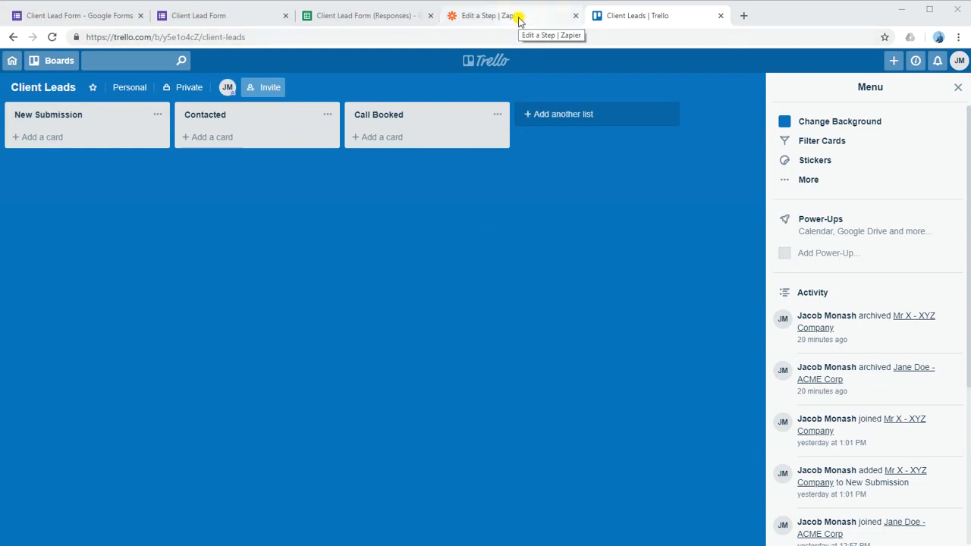
- Add an action step, searching 'trel', with Trello's Create Card action
left_click(489, 15)
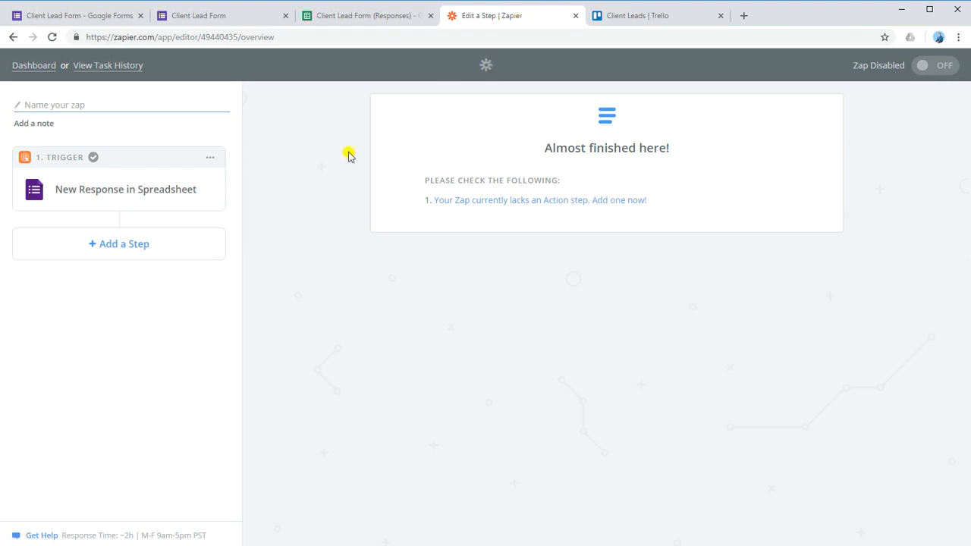
left_click(125, 188)
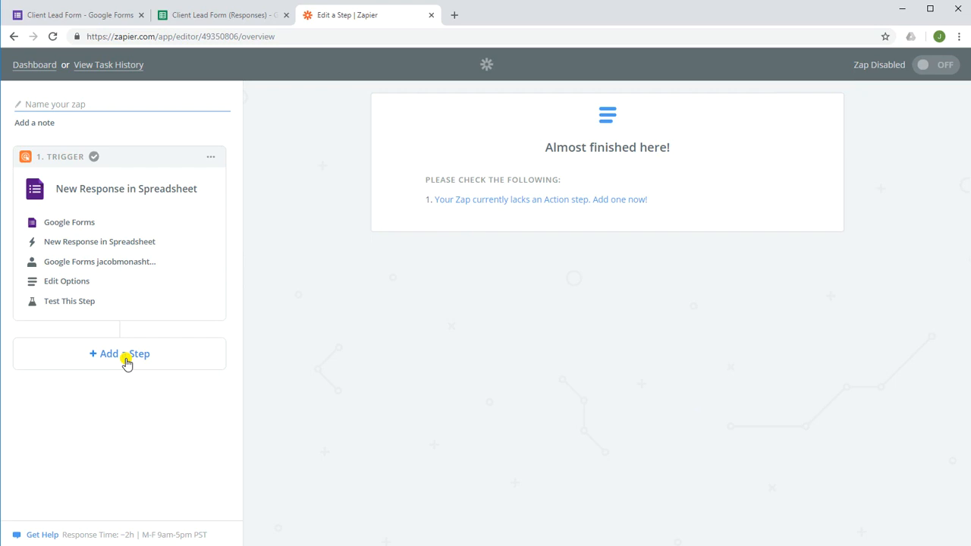
left_click(119, 354)
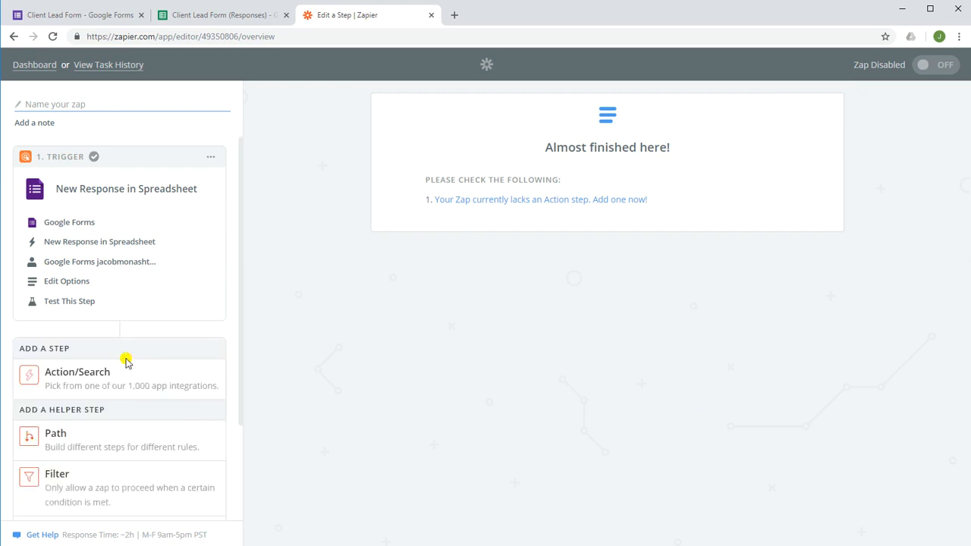
mouse_move(107, 386)
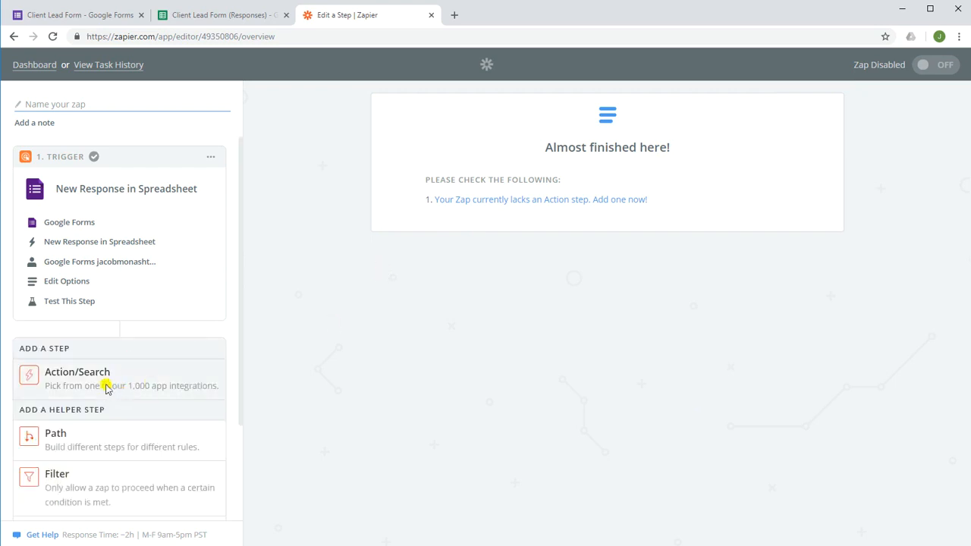
left_click(76, 372)
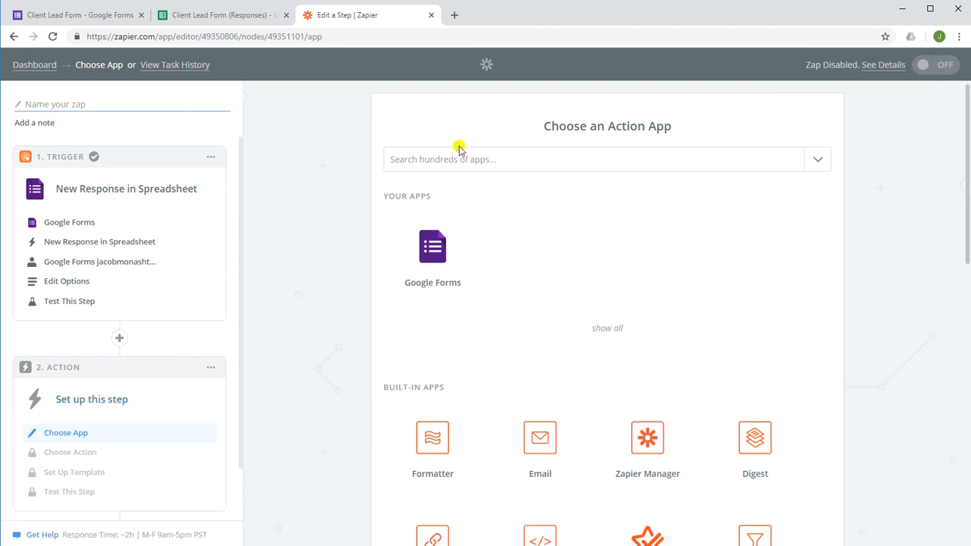
type("tre")
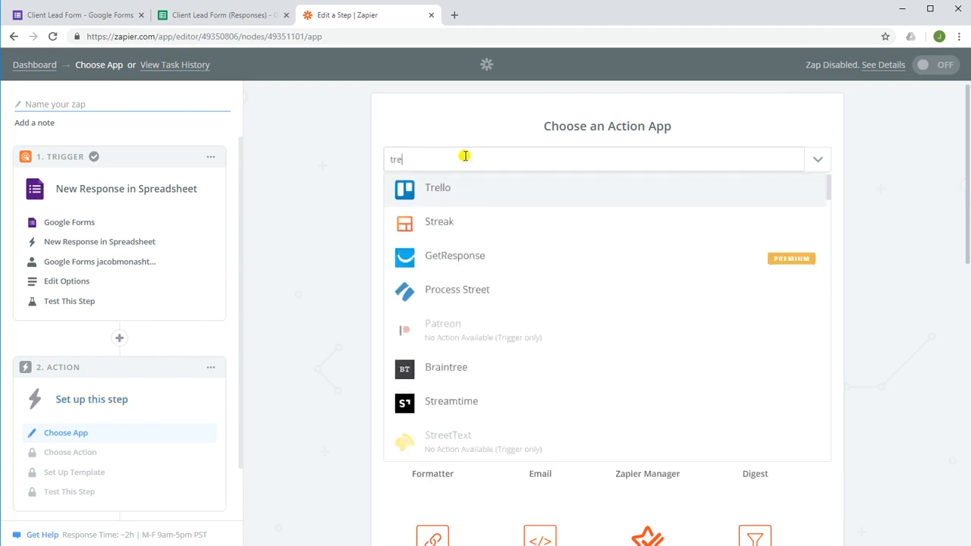
type("ll")
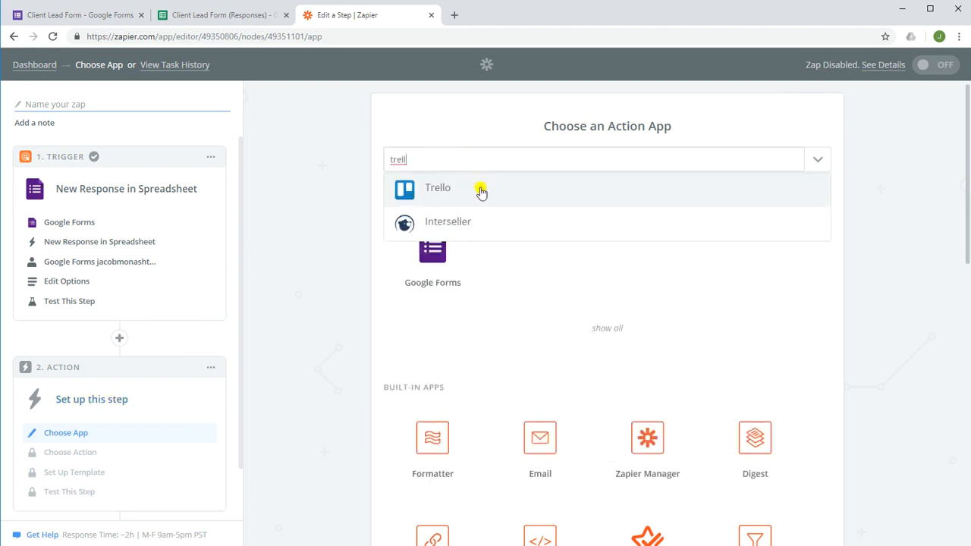
left_click(437, 187)
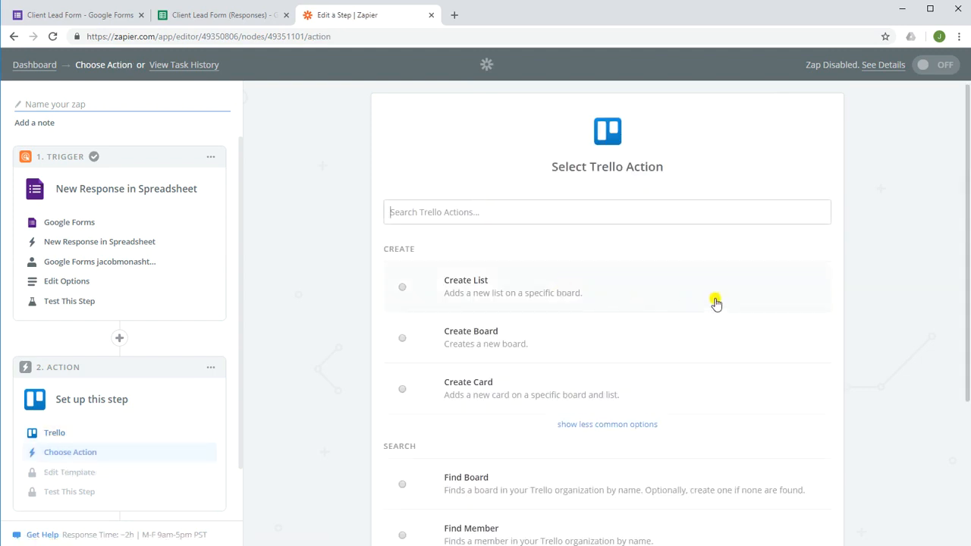
scroll("down", 3)
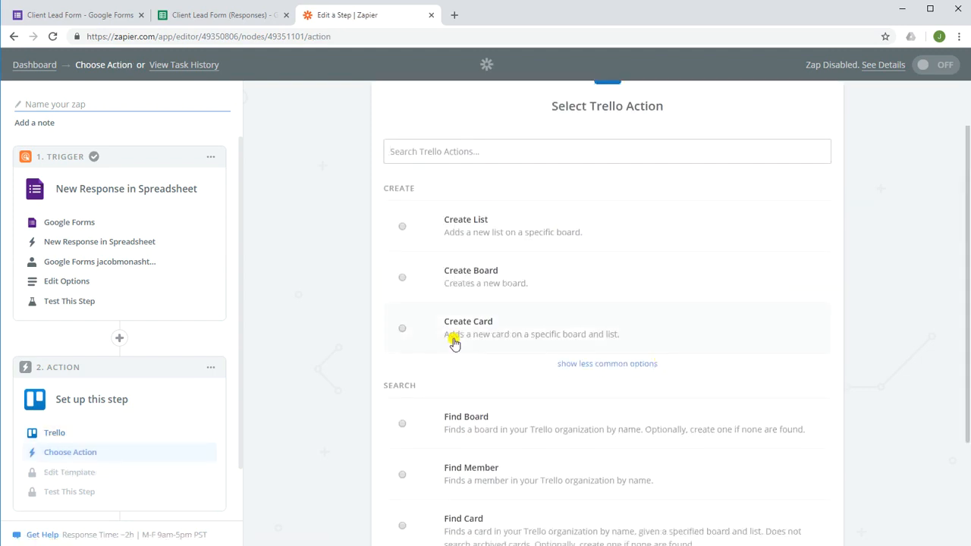
left_click(402, 328)
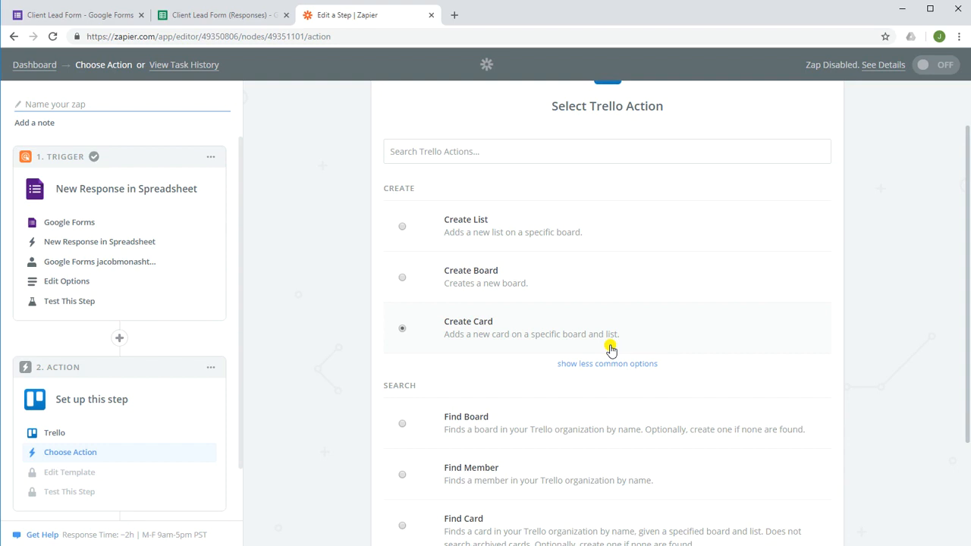
scroll("down", 3)
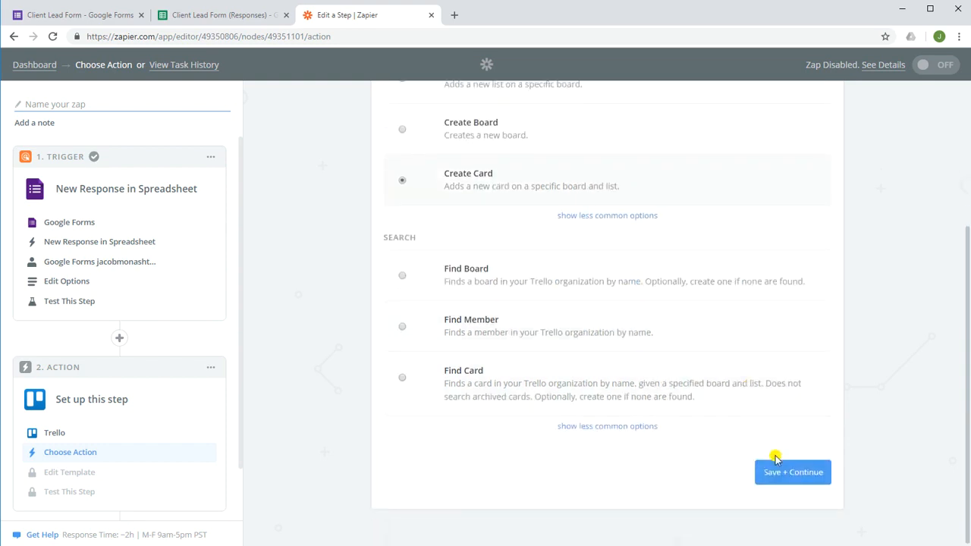
- Save the Create Card action and authorize a Trello account for it
left_click(791, 471)
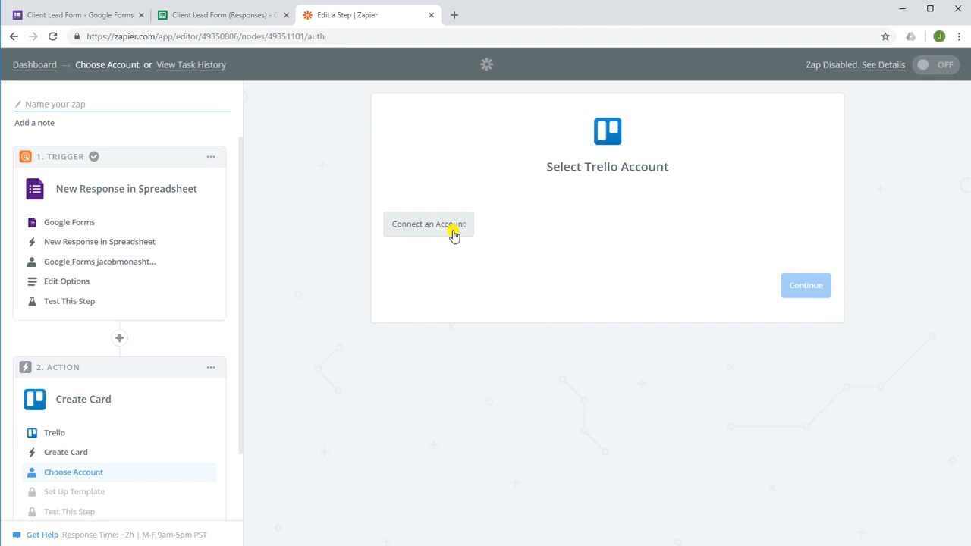
left_click(427, 223)
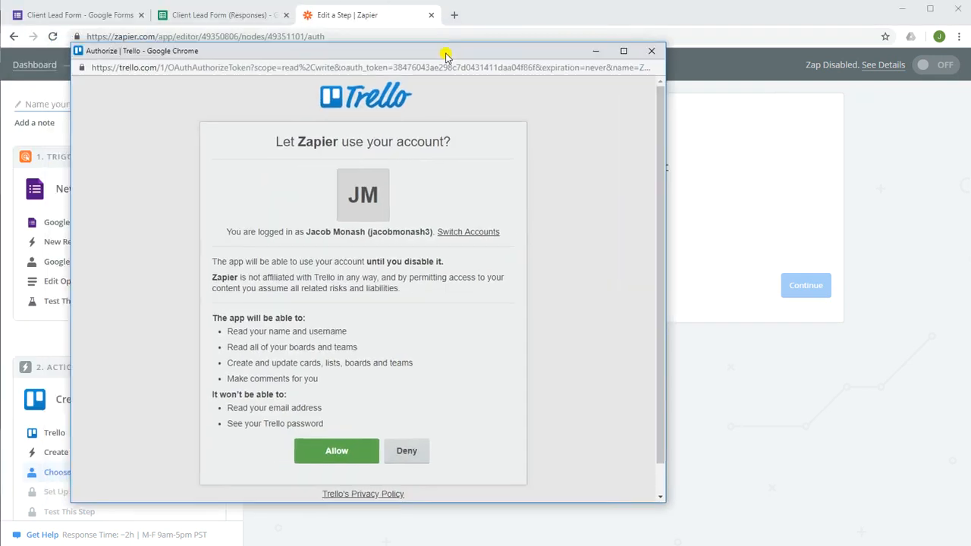
left_click(337, 450)
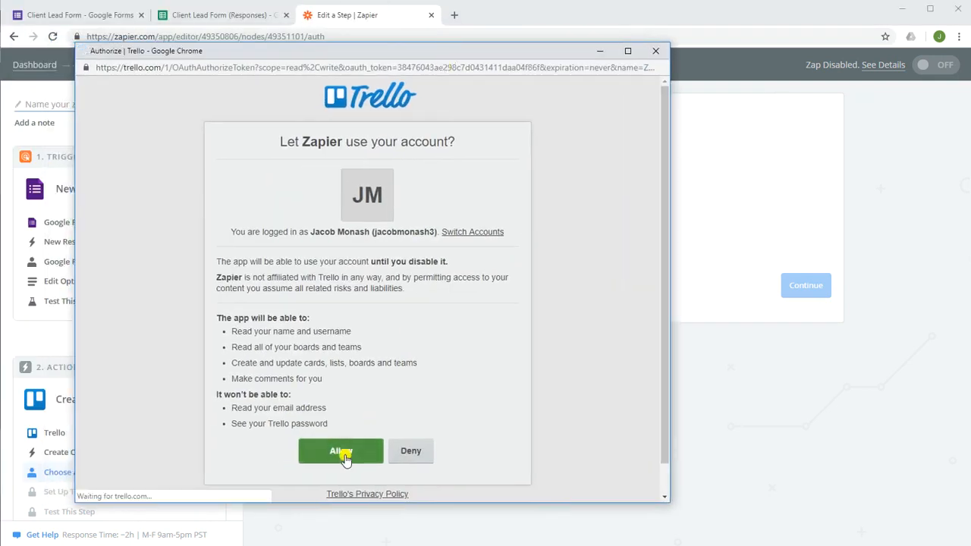
left_click(340, 451)
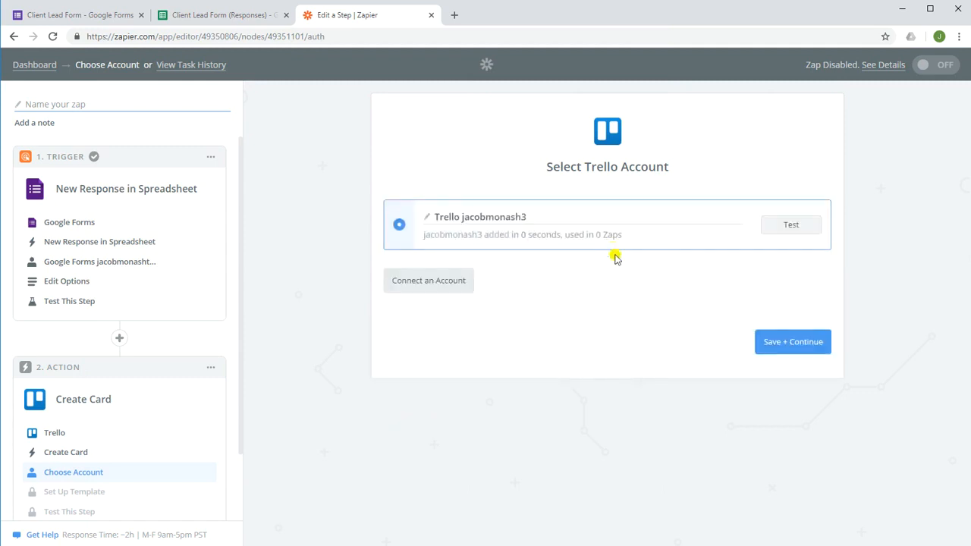
left_click(792, 341)
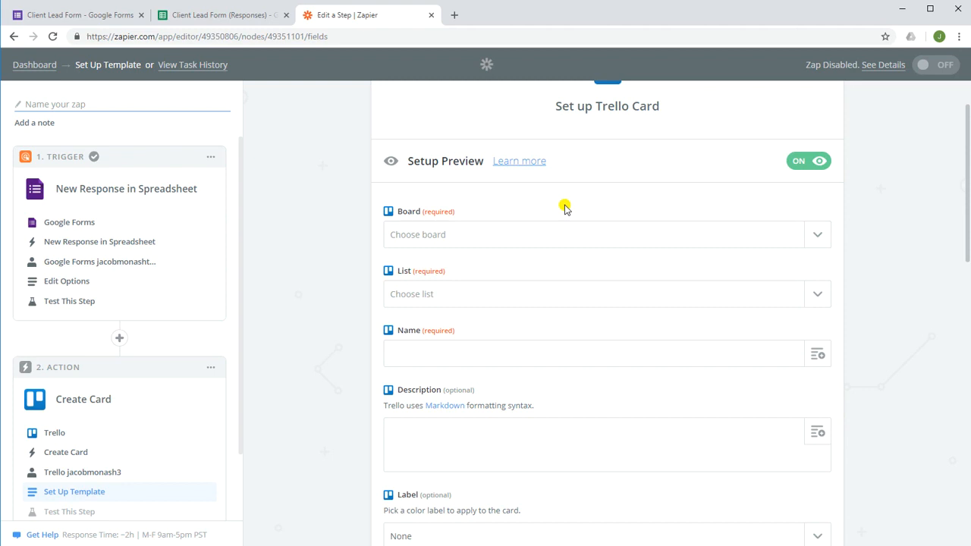
- Target the Client Leads board's New Submission list and list trigger fields for the card name
left_click(599, 234)
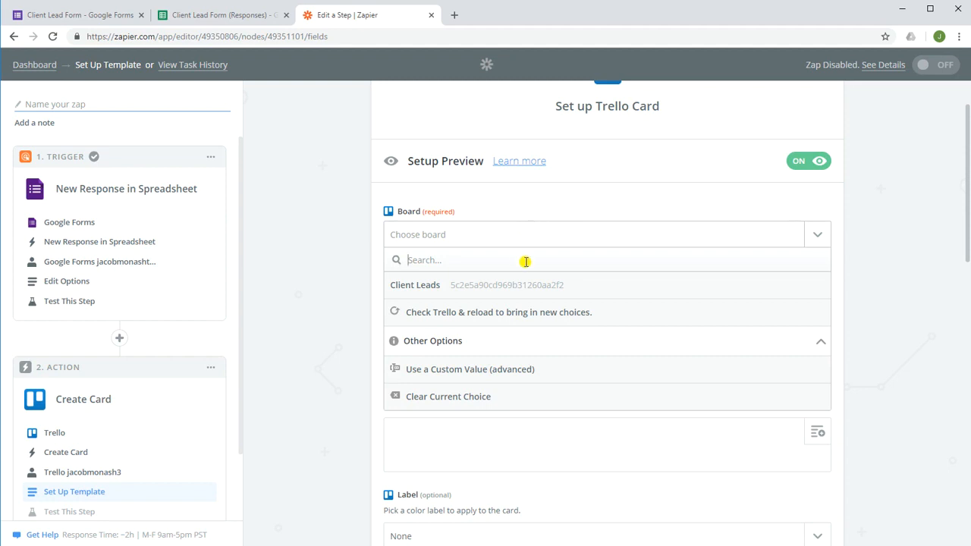
mouse_move(513, 284)
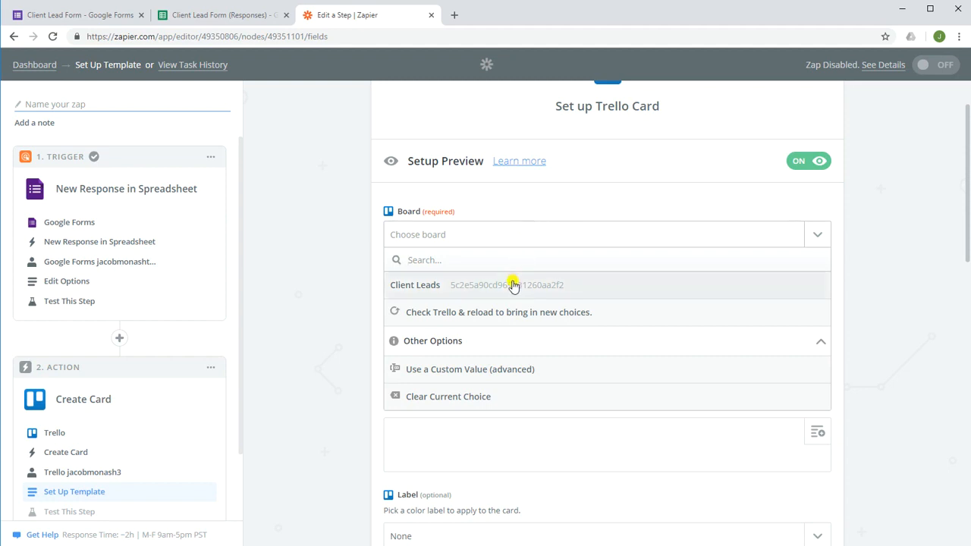
left_click(415, 284)
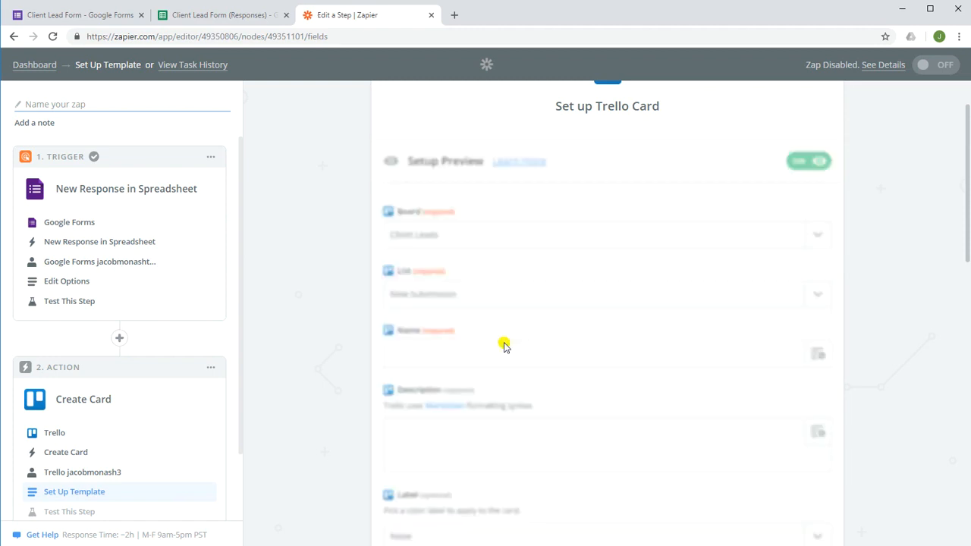
left_click(808, 160)
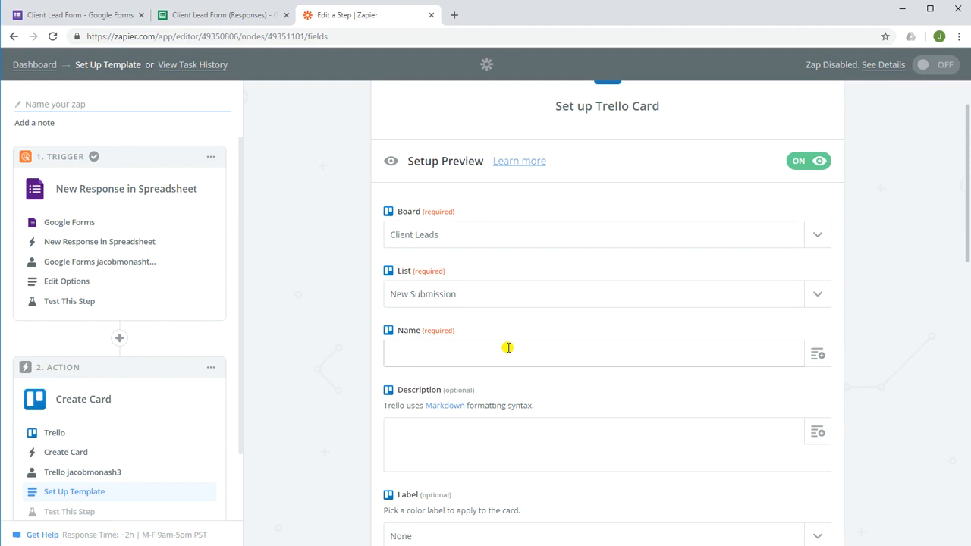
scroll("down", 3)
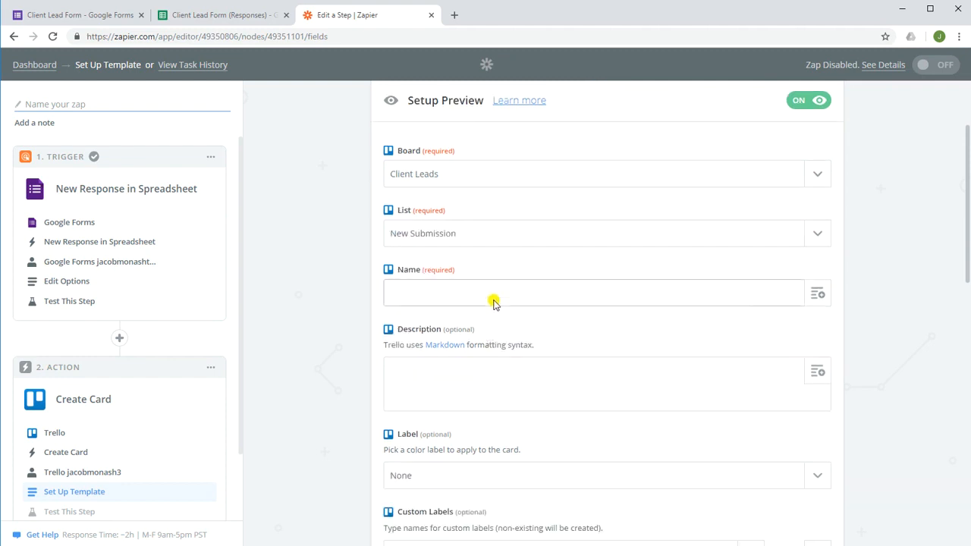
left_click(818, 293)
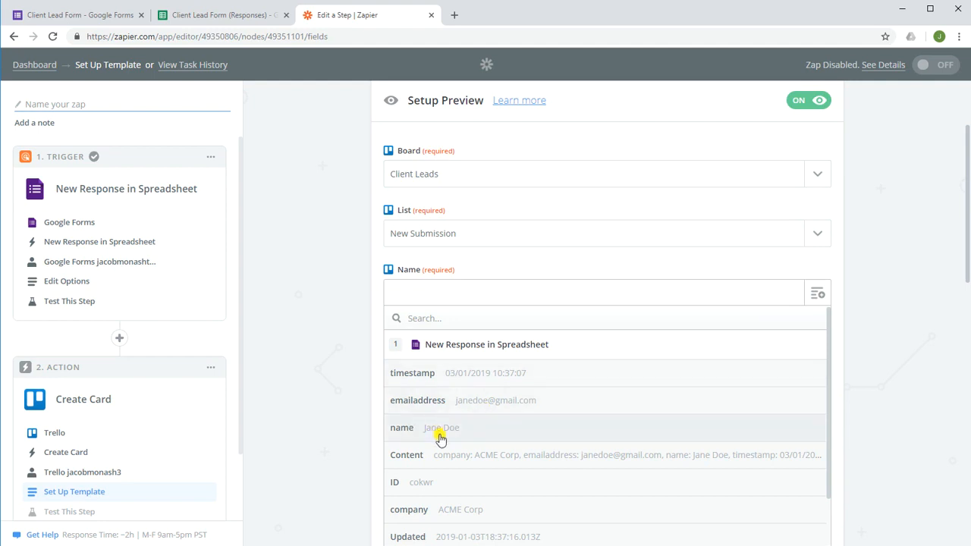
- Set card name to 'name - company' and description to email plus what the company sells
left_click(442, 427)
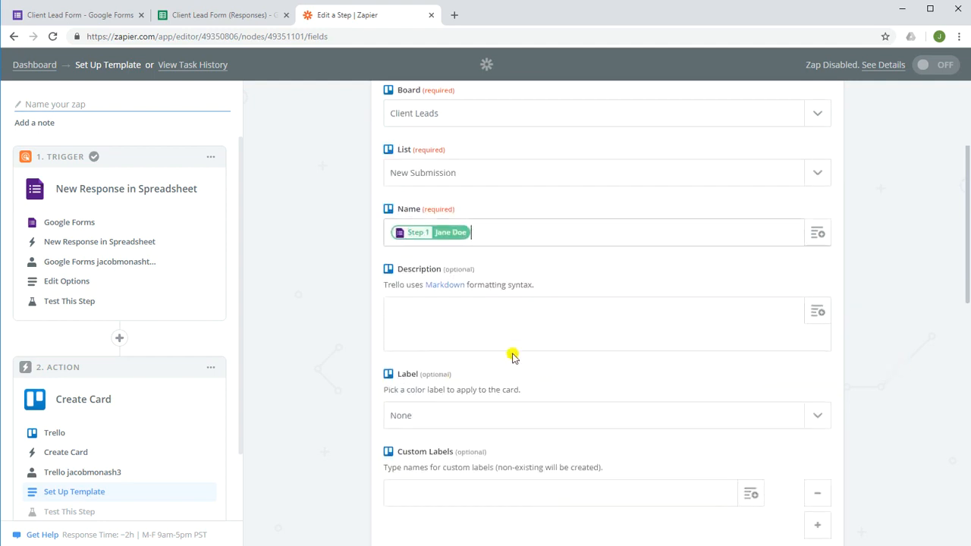
mouse_move(817, 315)
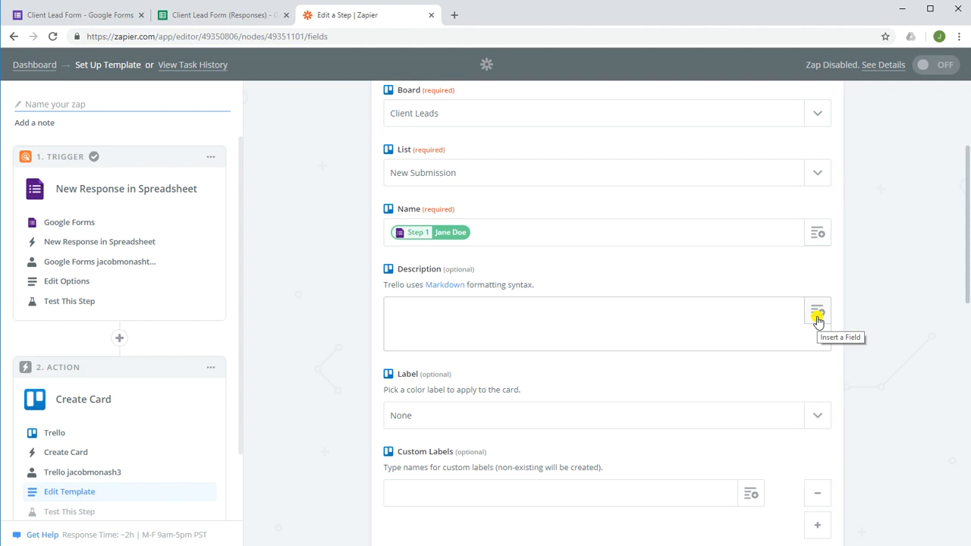
left_click(817, 311)
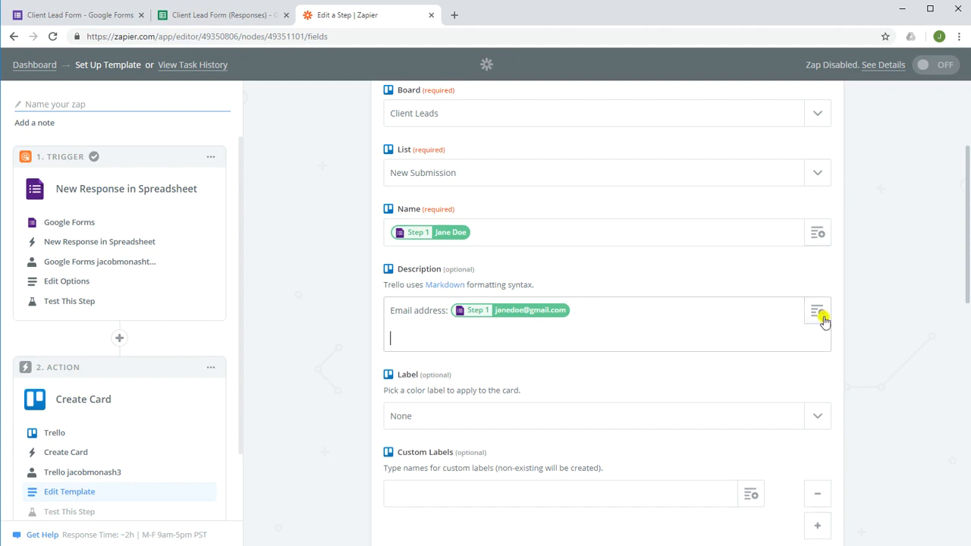
left_click(818, 311)
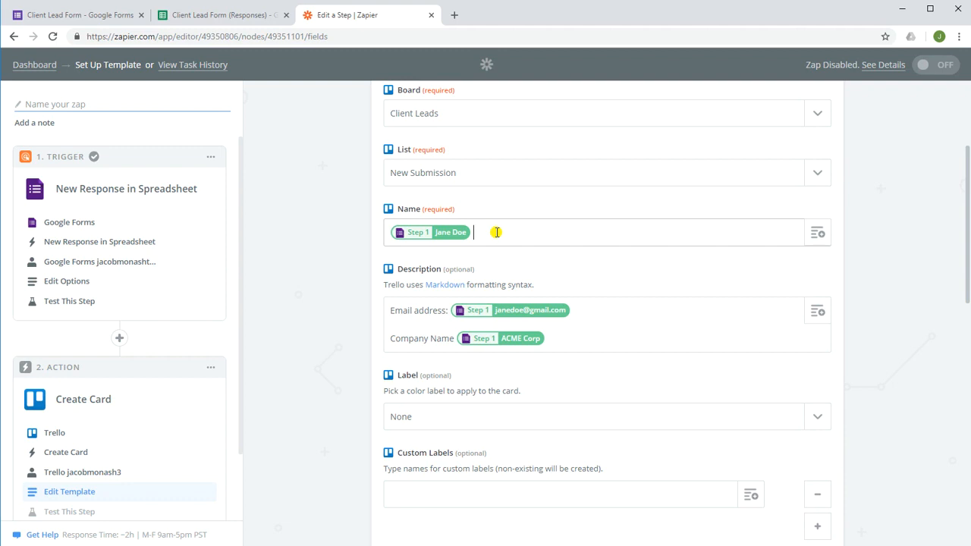
type("-")
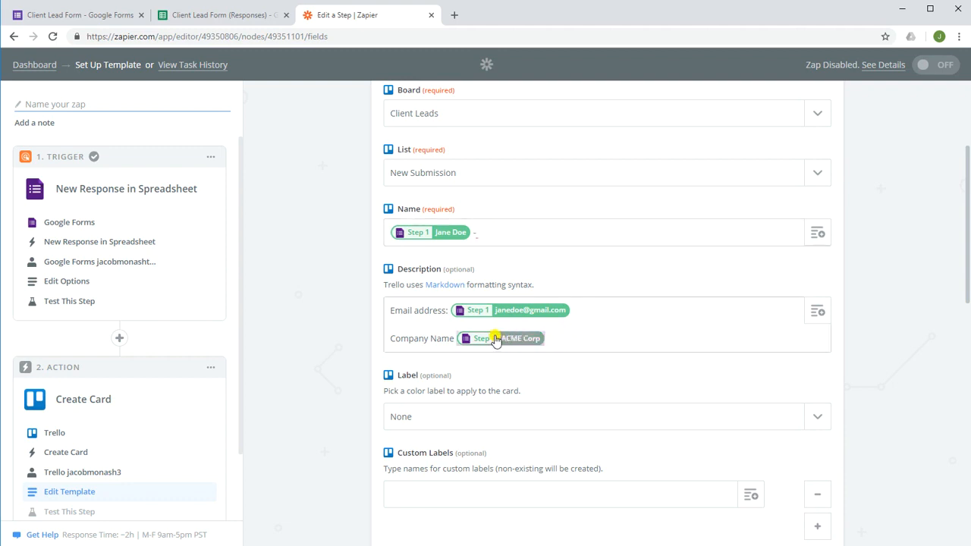
left_click_drag(500, 339, 523, 232)
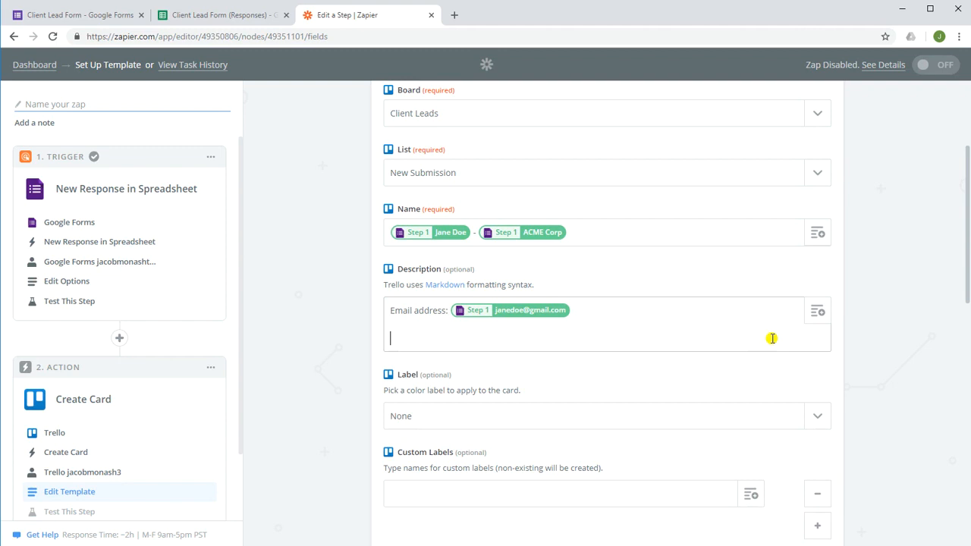
mouse_move(693, 342)
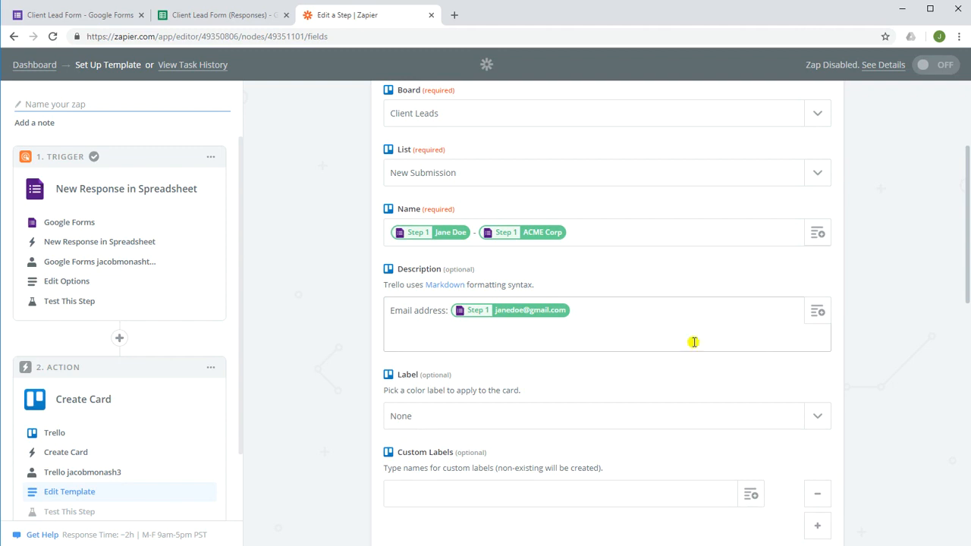
type("What does the company promote")
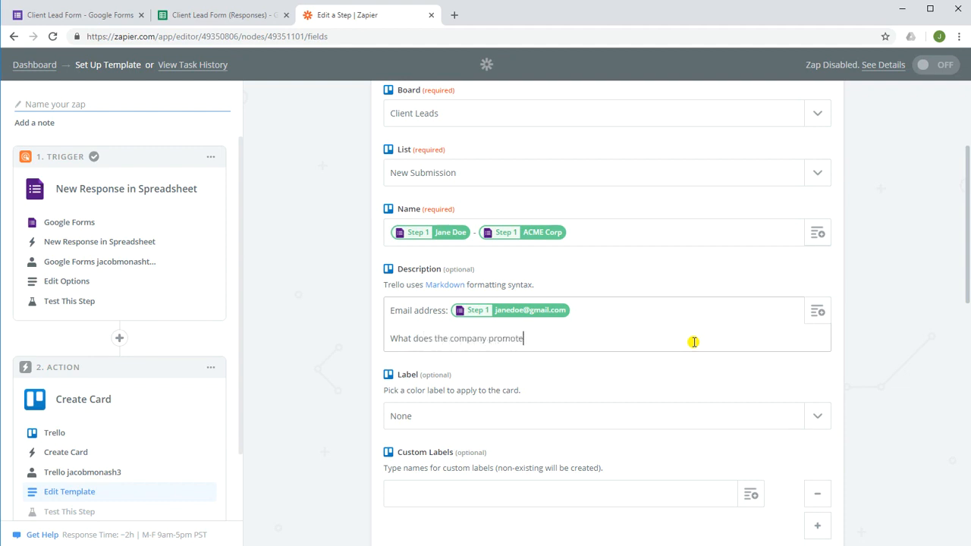
type("or sell? Step 1 Anvils and Rocket-Powered Products")
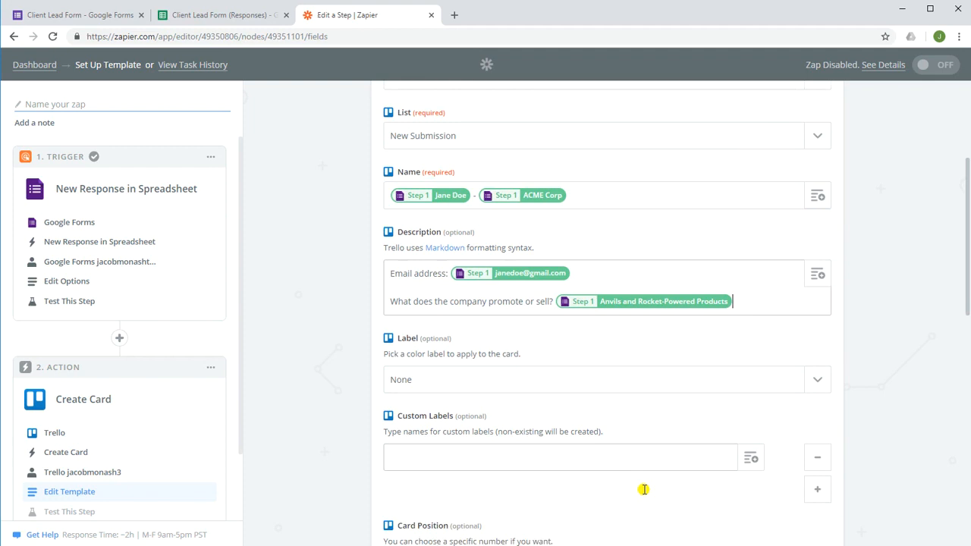
scroll("down", 3)
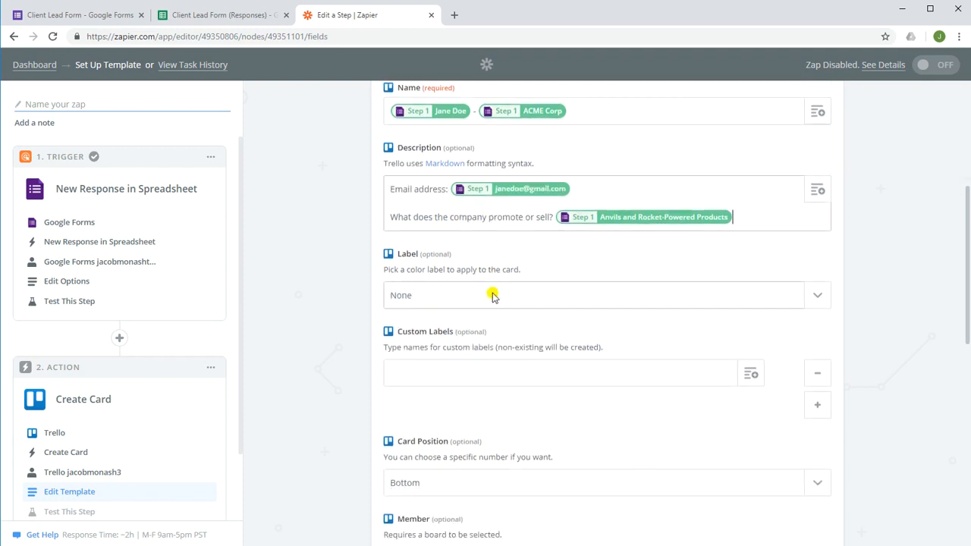
scroll("down", 3)
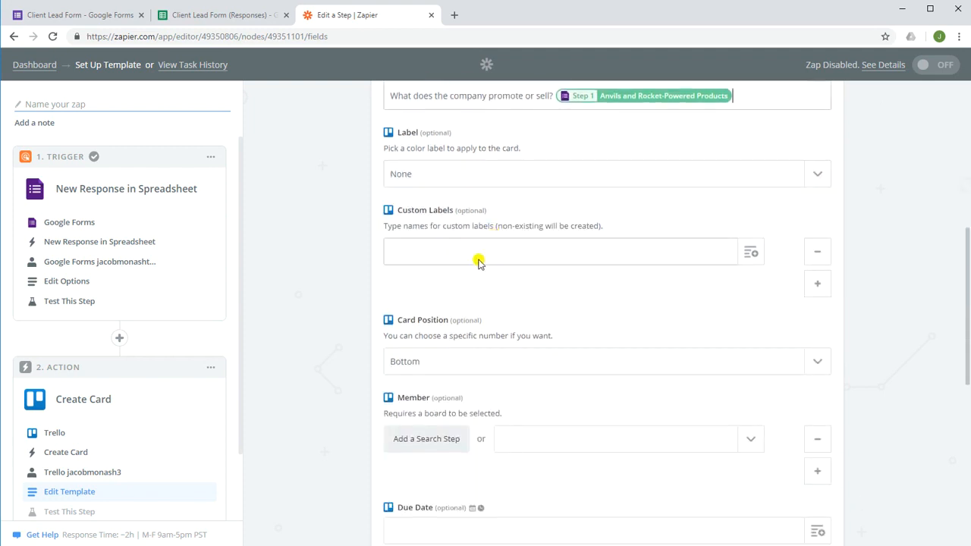
scroll("down", 3)
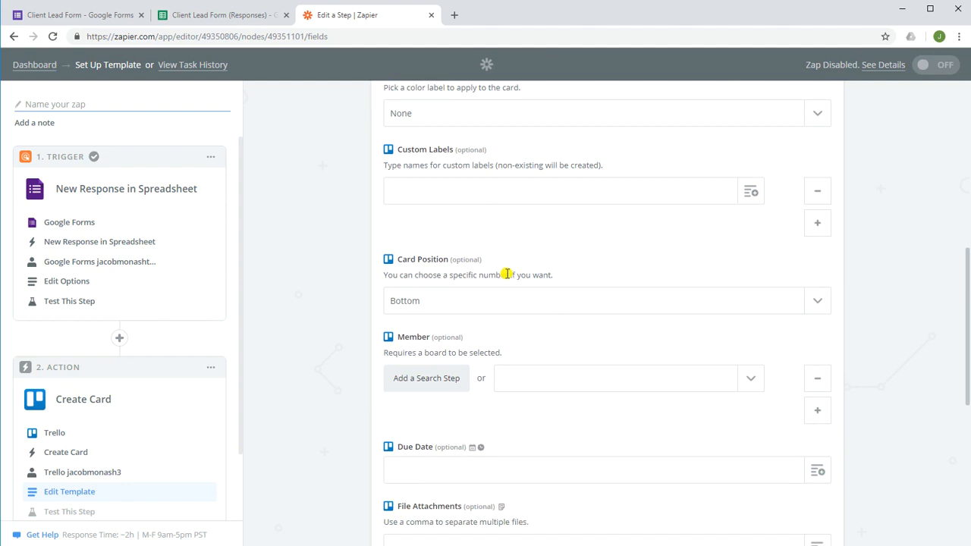
scroll("down", 3)
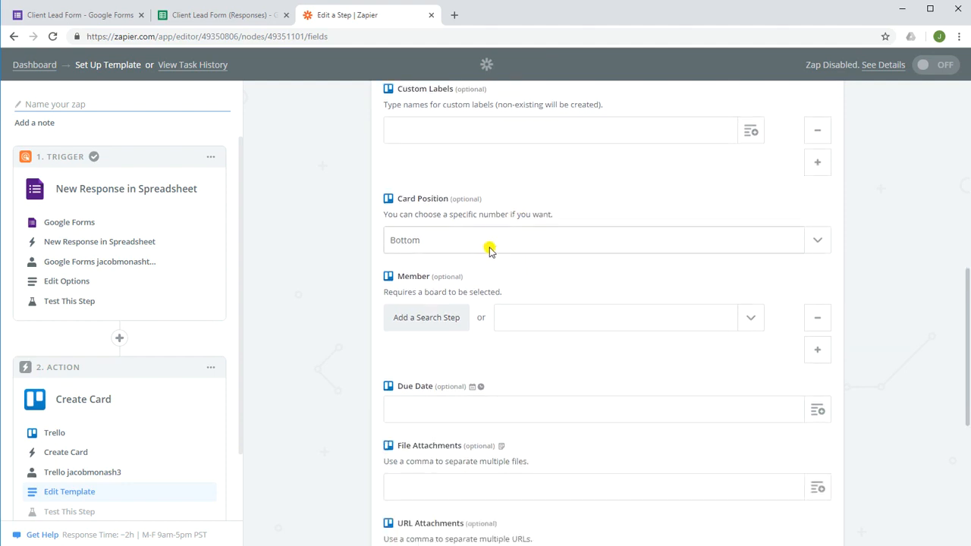
scroll("down", 3)
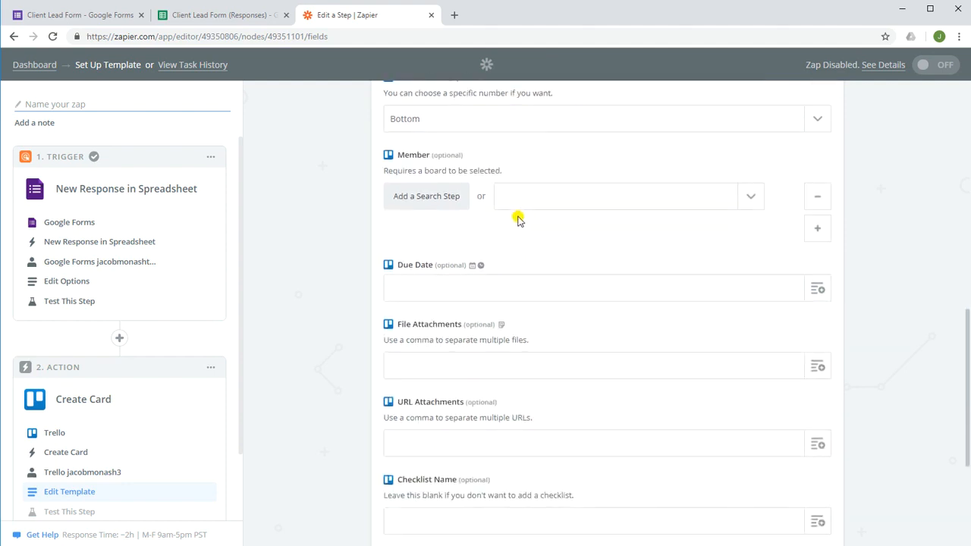
mouse_move(540, 211)
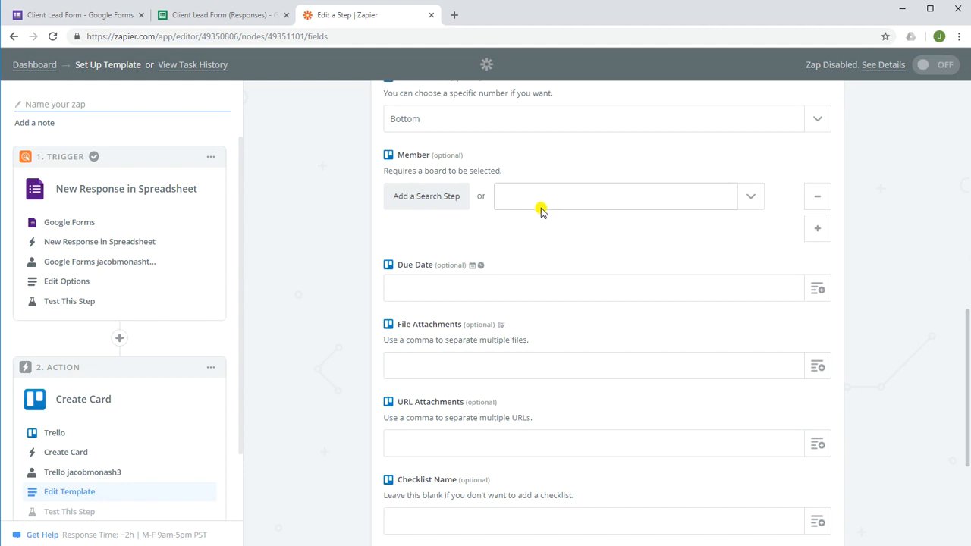
left_click(749, 196)
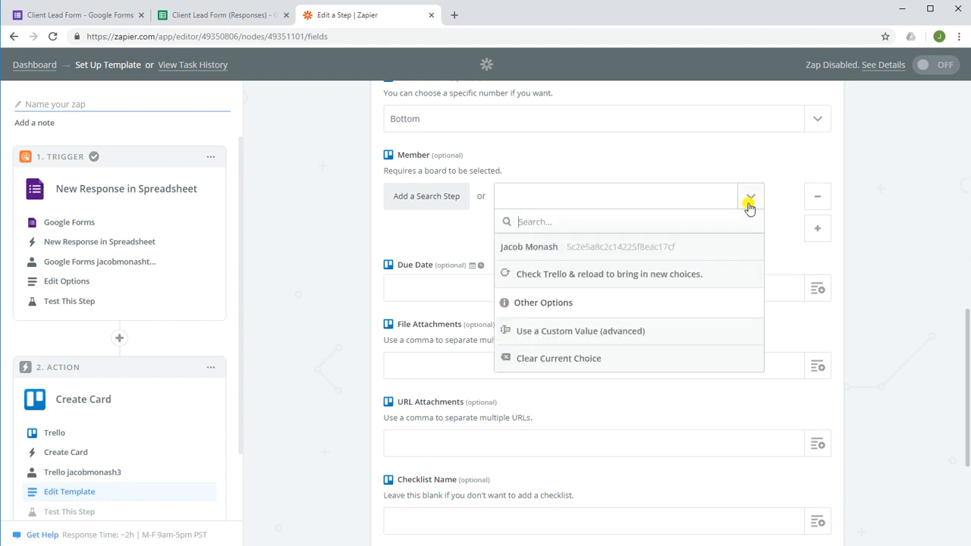
mouse_move(600, 247)
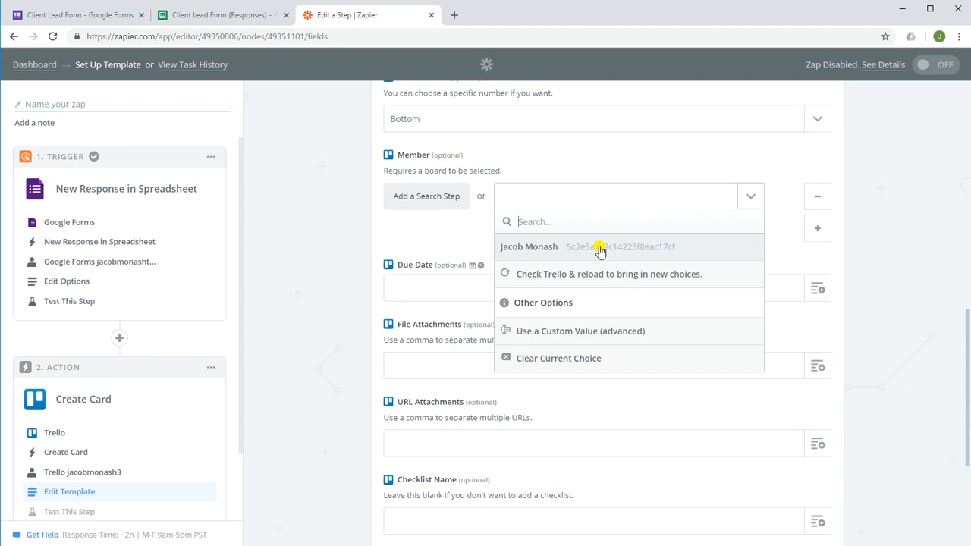
left_click(529, 247)
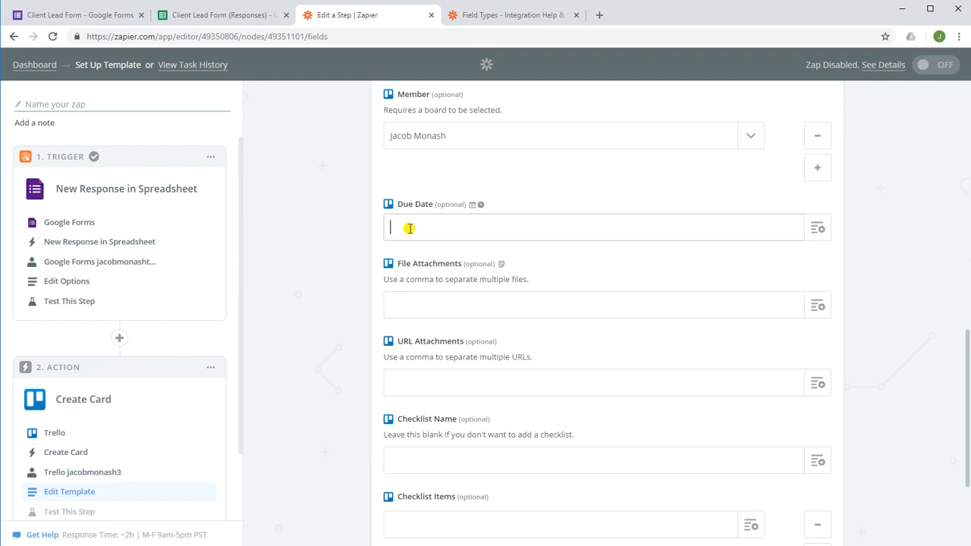
type("in 4 hours")
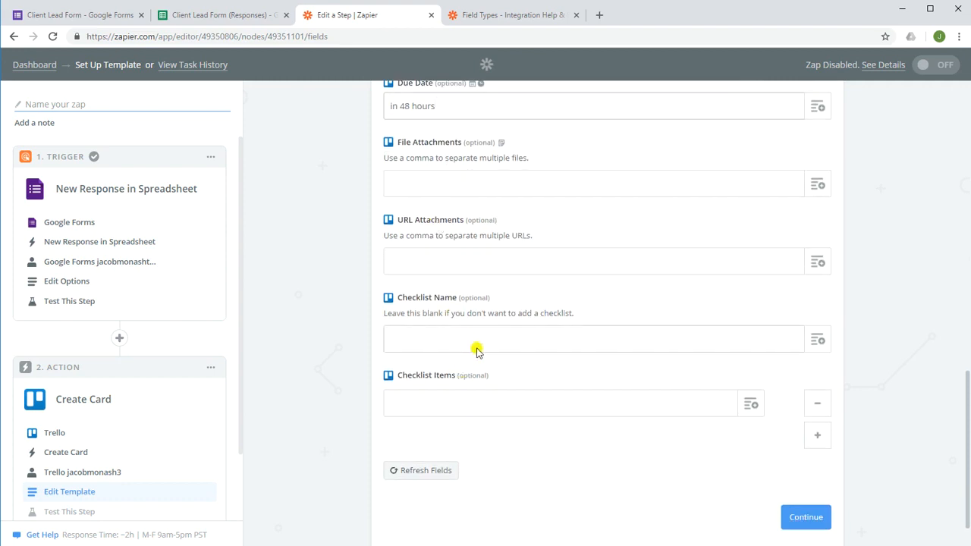
scroll("down", 3)
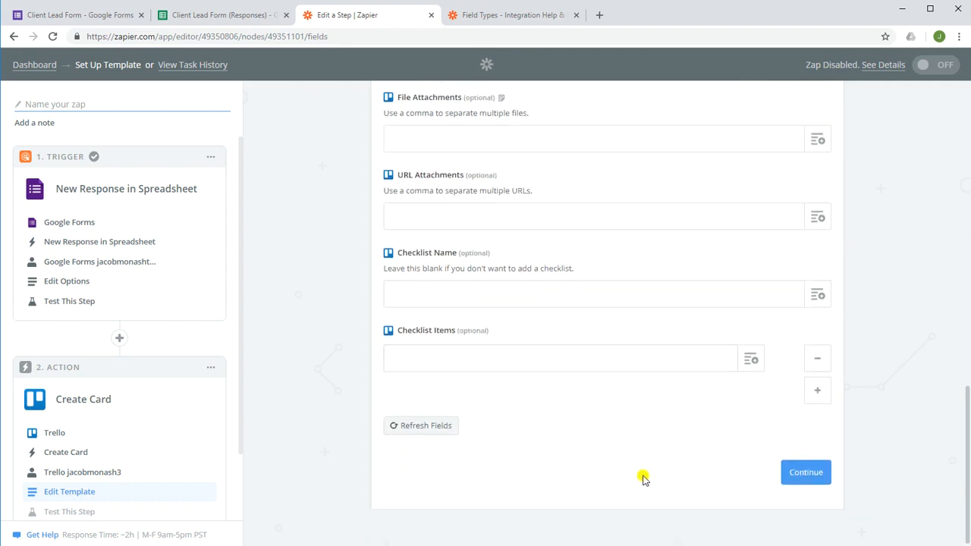
- Finish the card settings and send a sample card to Trello for a successful test
left_click(805, 472)
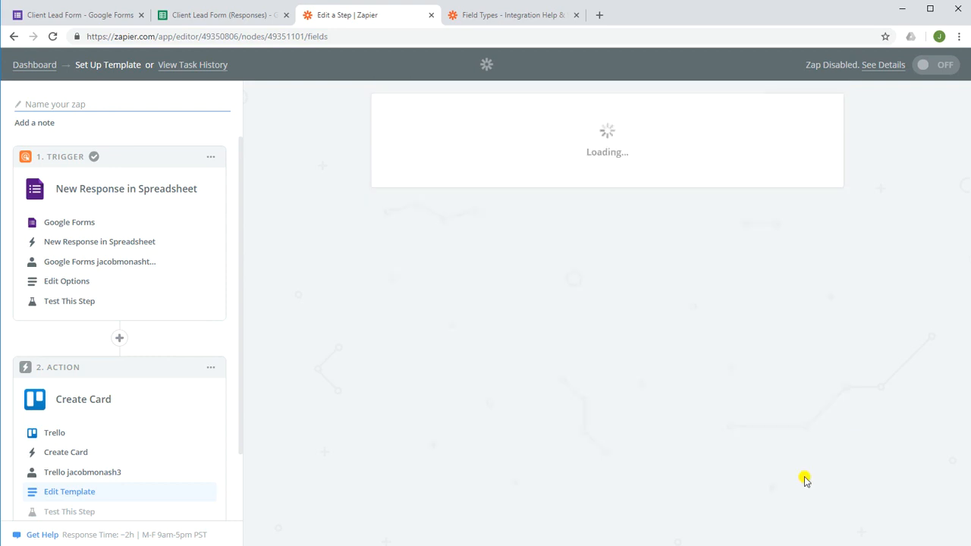
left_click(69, 511)
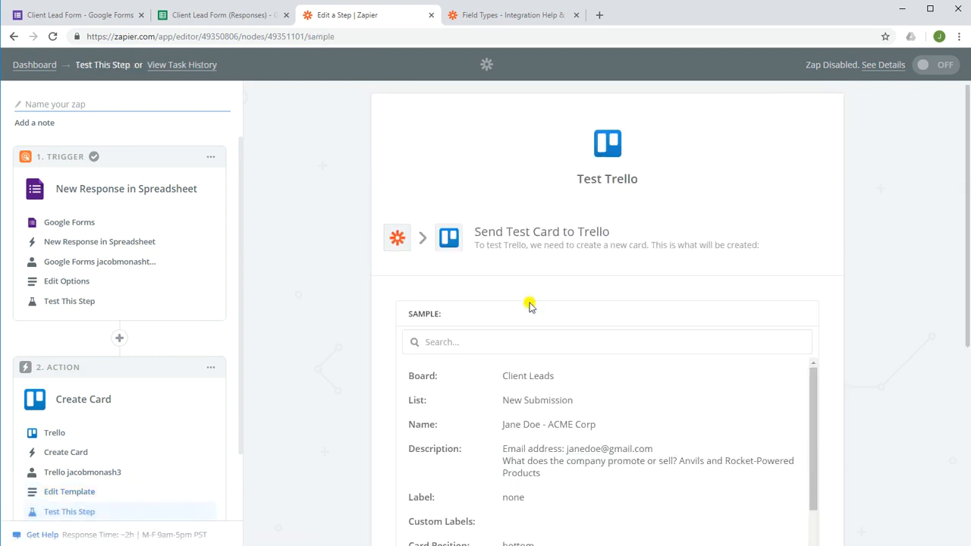
scroll("down", 3)
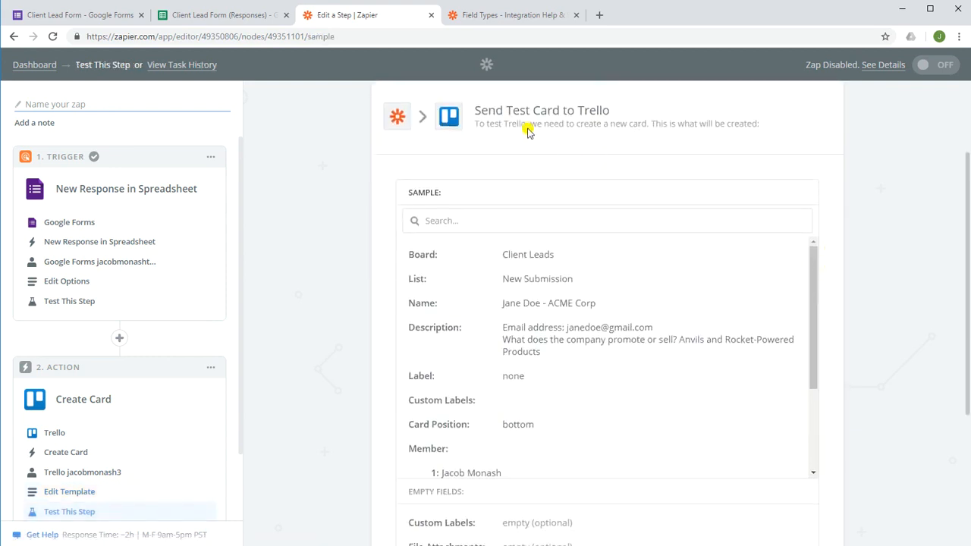
scroll("down", 3)
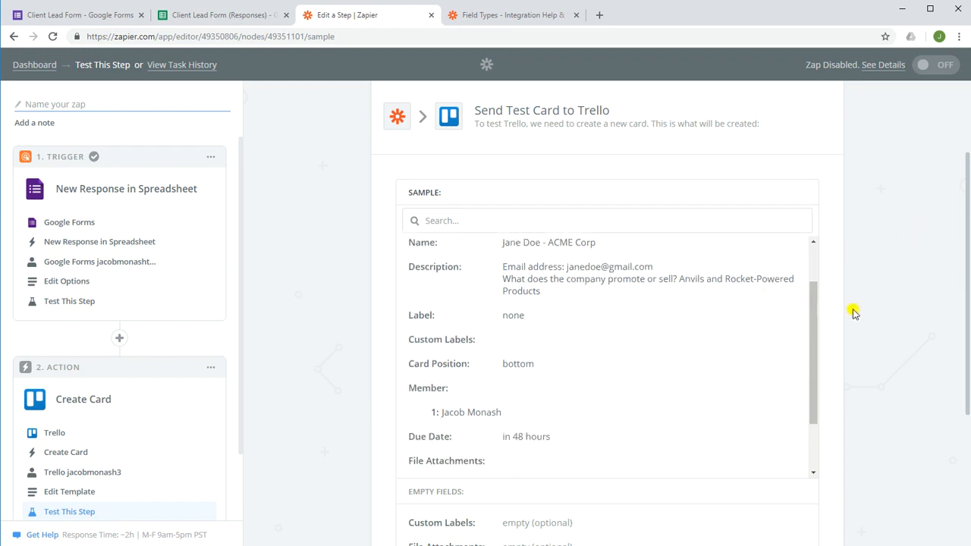
scroll("down", 3)
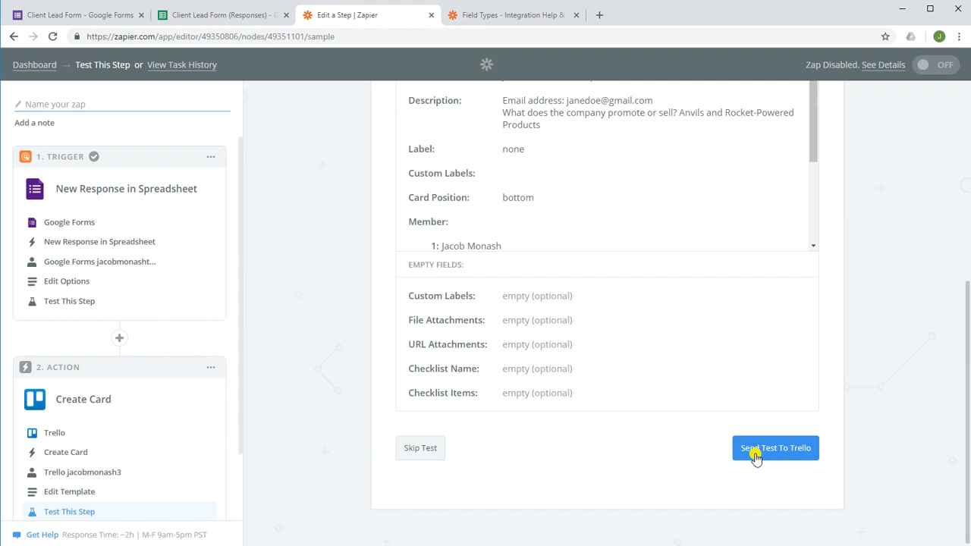
left_click(774, 448)
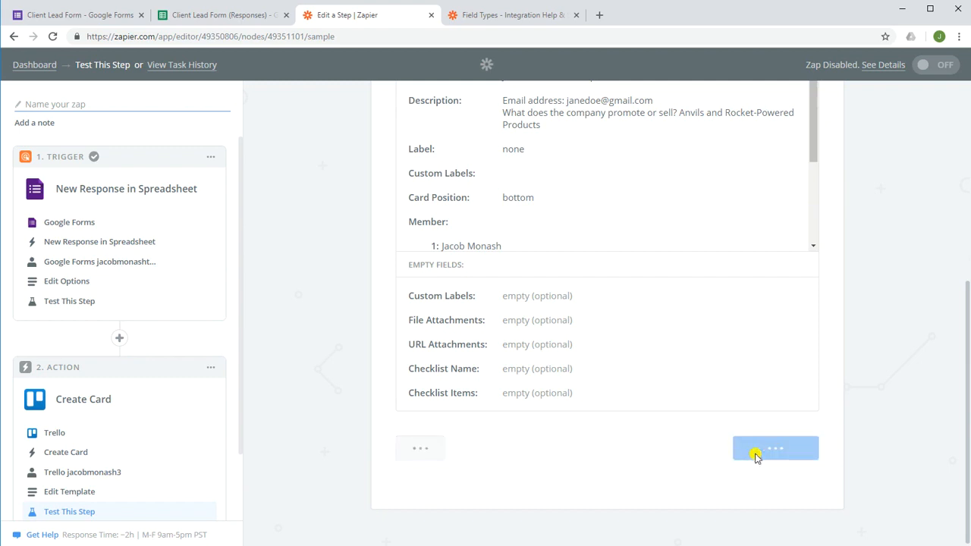
left_click(774, 448)
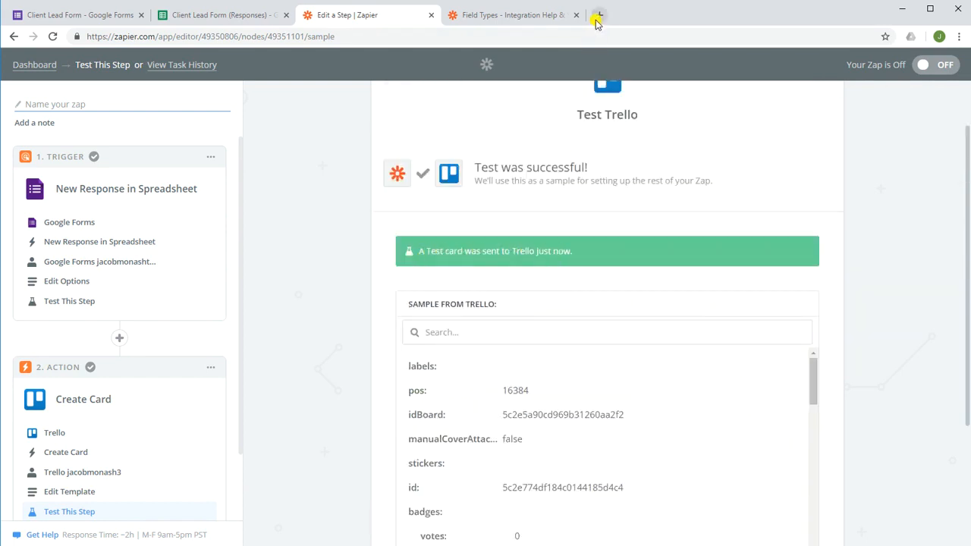
- Inspect the Jane Doe - ACME Corp test card on the Client Leads board, then return to Zapier
left_click(599, 15)
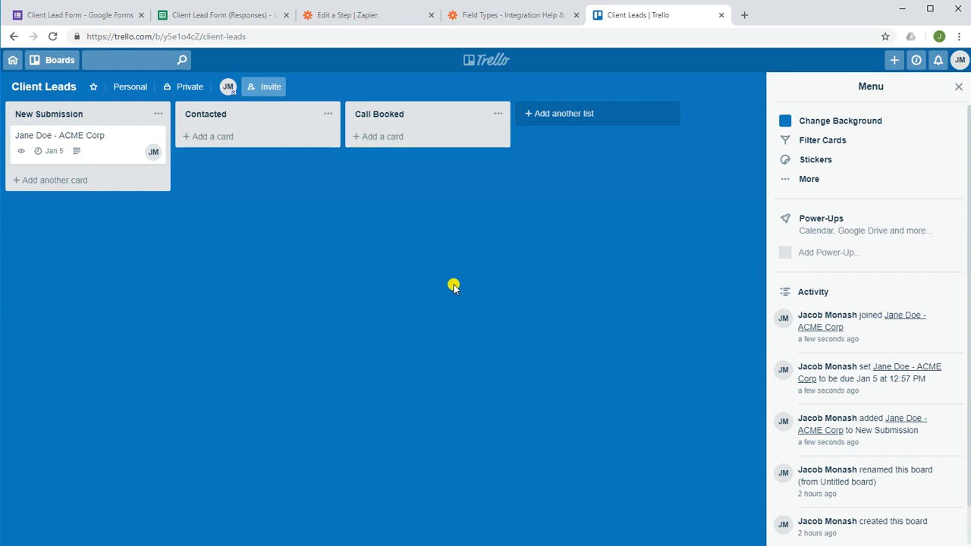
mouse_move(90, 148)
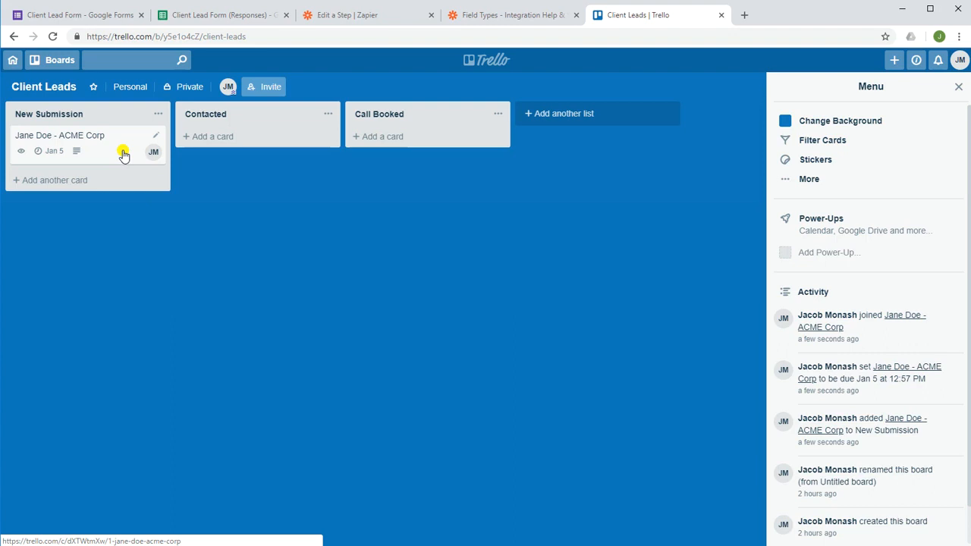
left_click(59, 135)
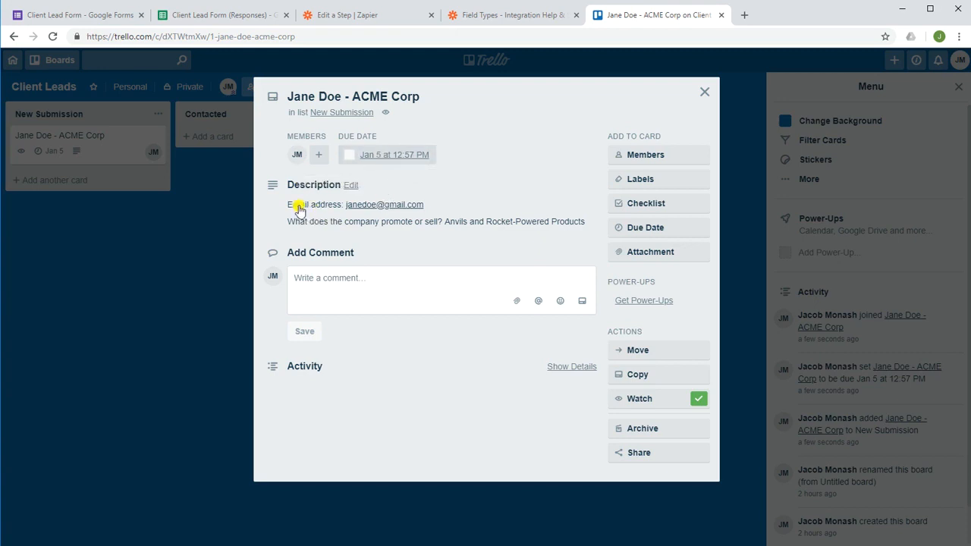
mouse_move(392, 228)
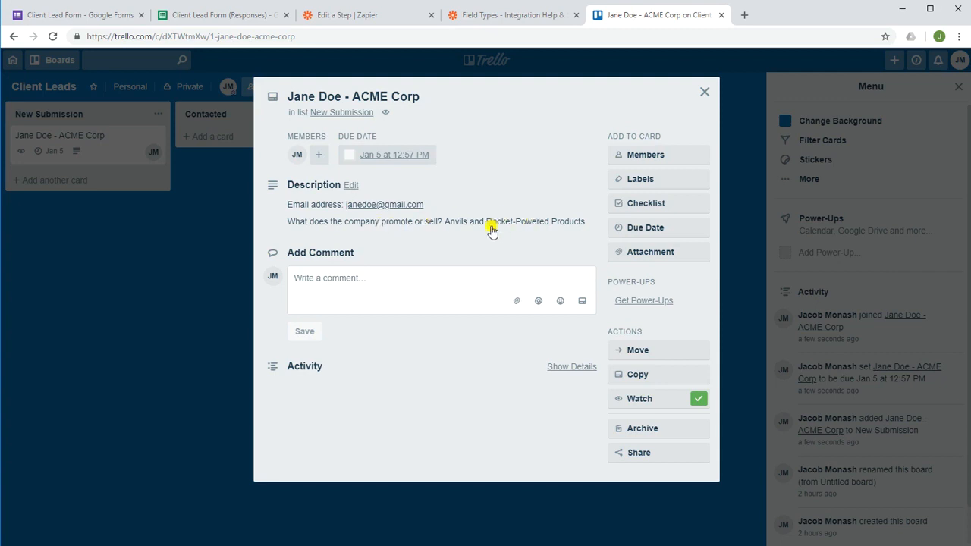
left_click(703, 91)
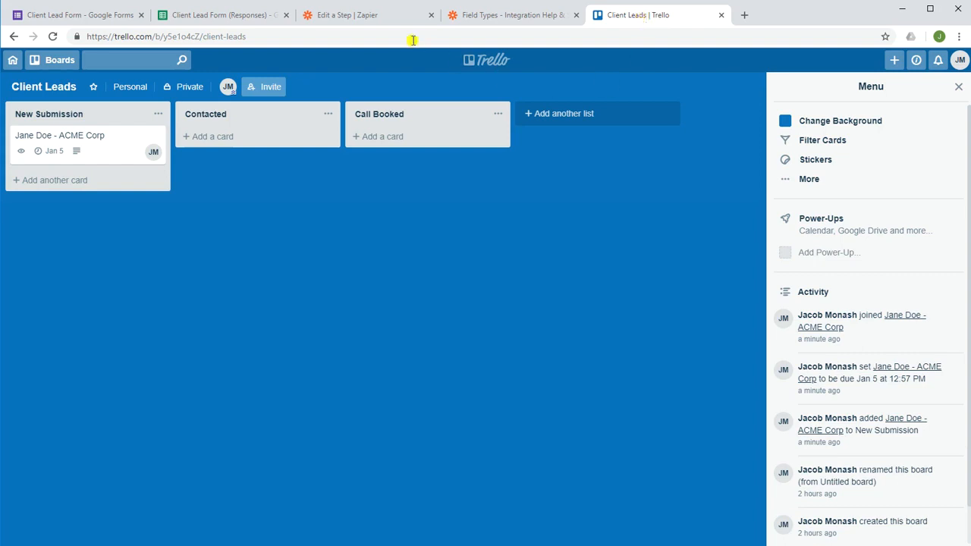
left_click(367, 14)
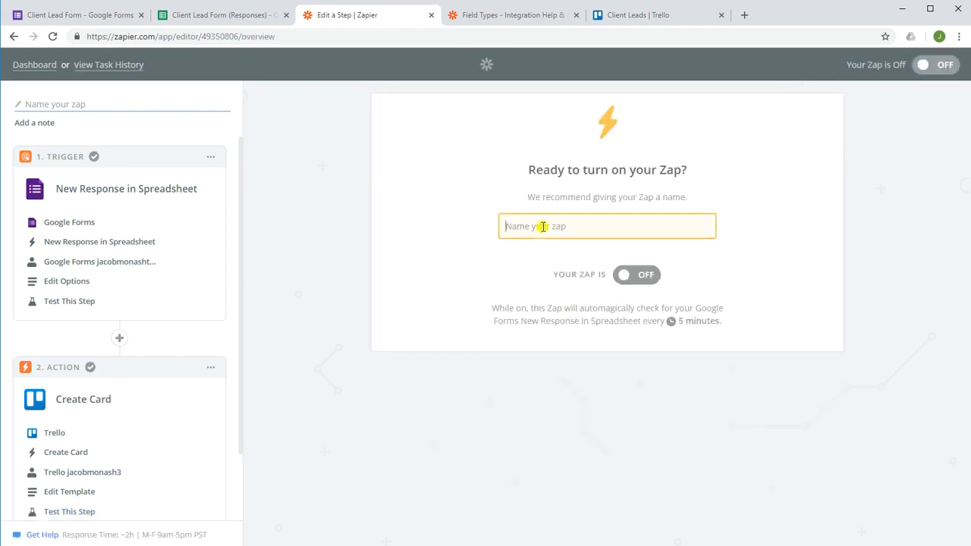
- Name the zap 'New Leads to Trello', switch it on, and return to the dashboard
type("New Leads to Trello")
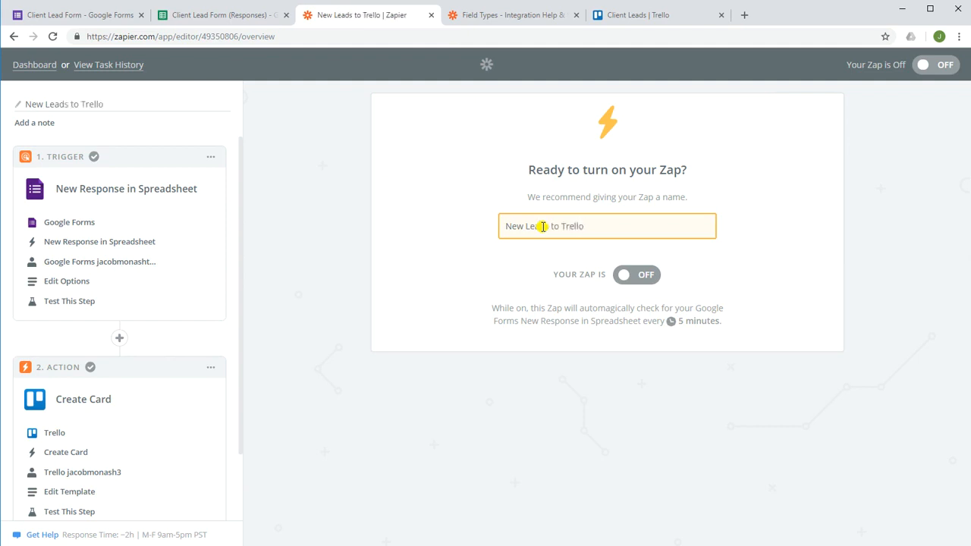
left_click(637, 274)
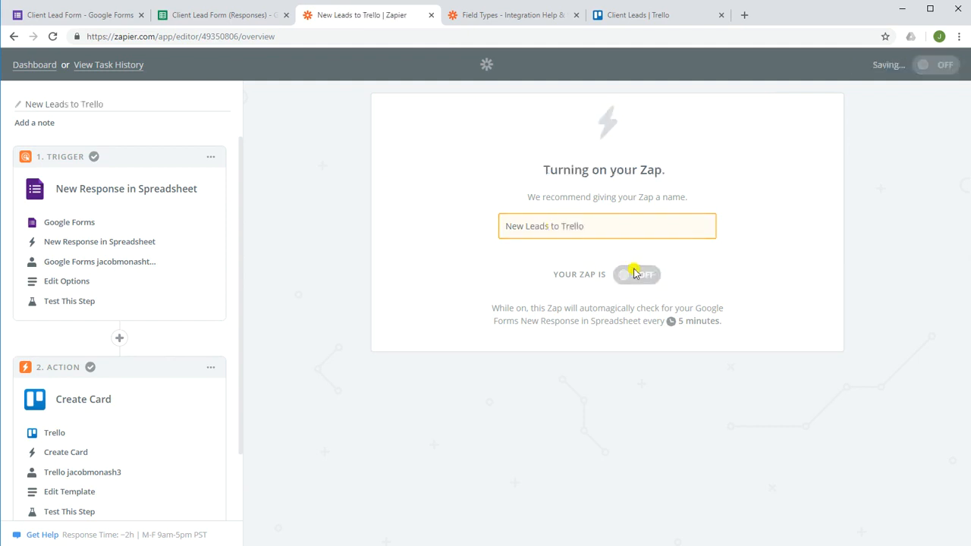
left_click(636, 275)
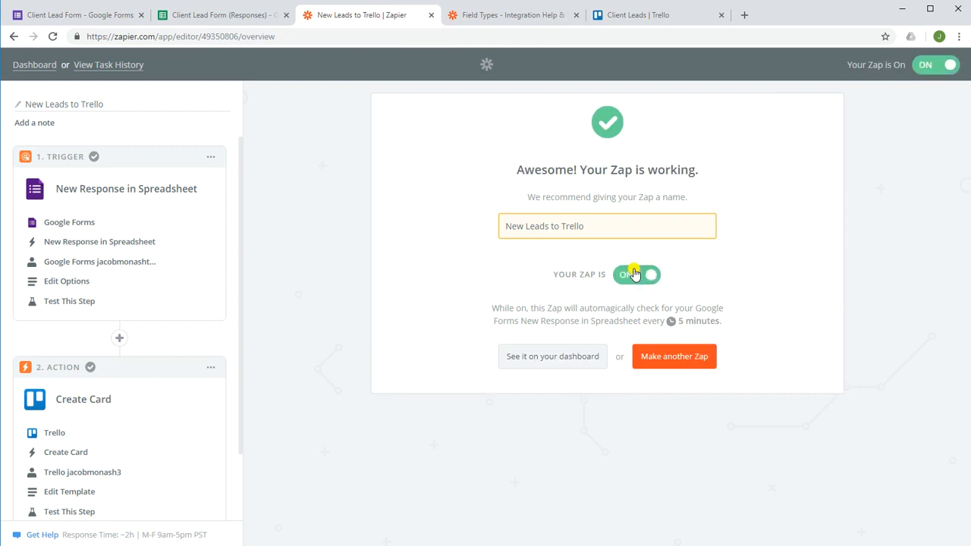
left_click(552, 357)
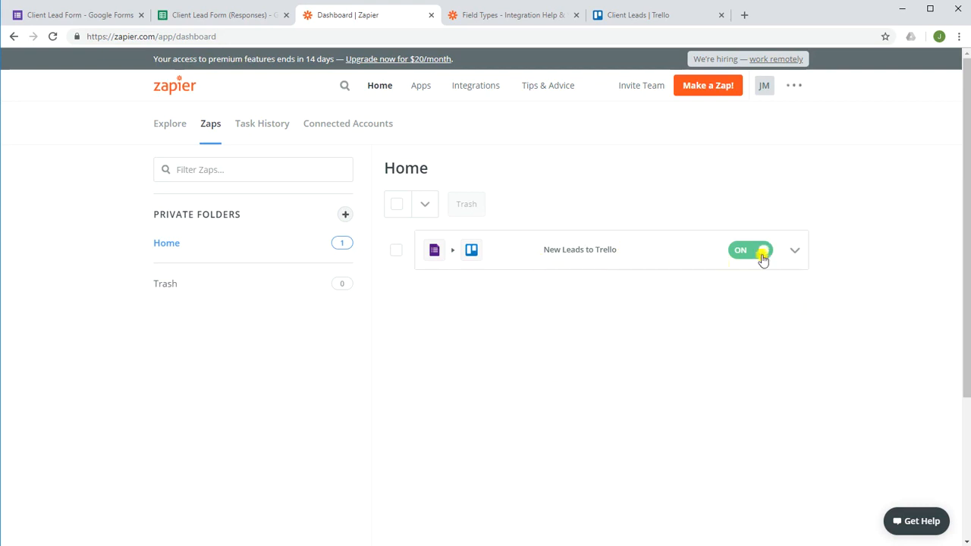
mouse_move(760, 261)
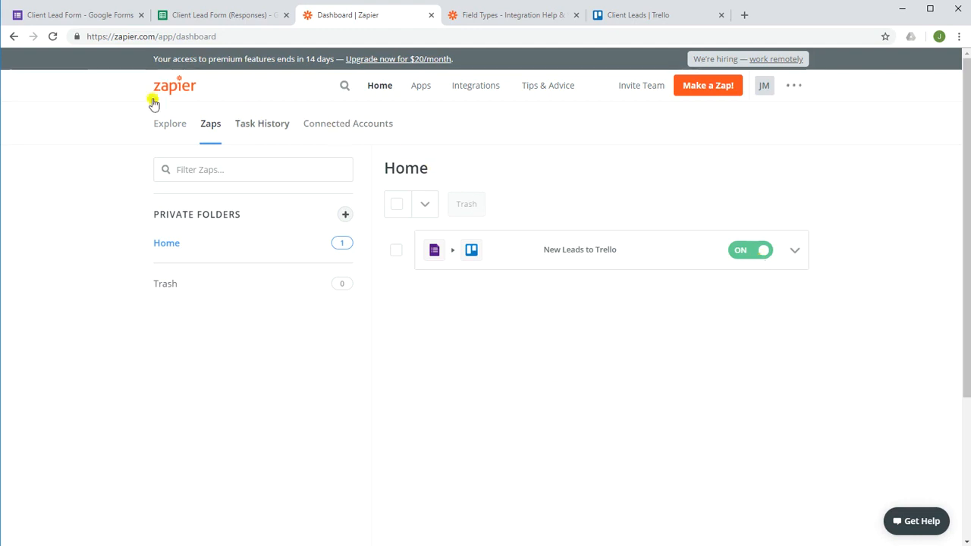
- Switch to the Google Forms tab showing the Client Lead Form responses
left_click(76, 14)
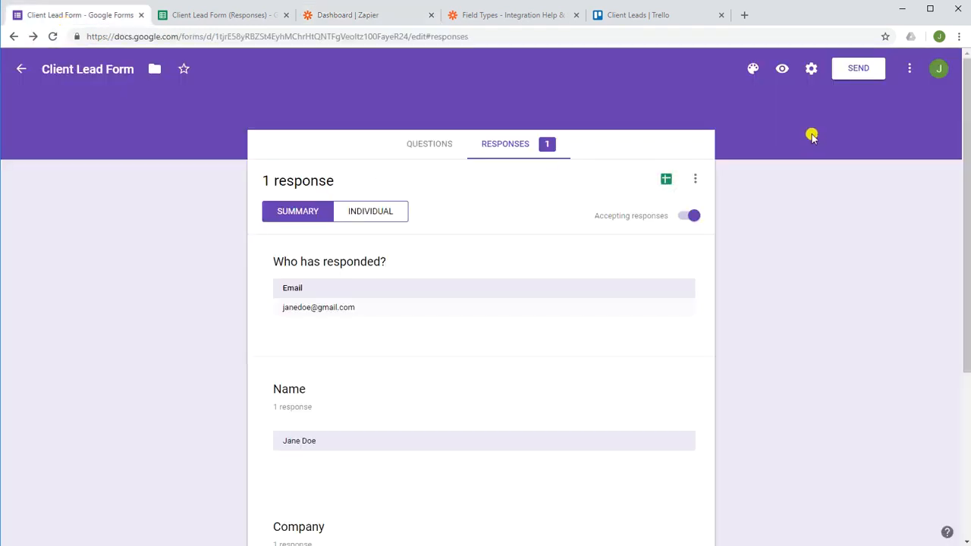
left_click(782, 69)
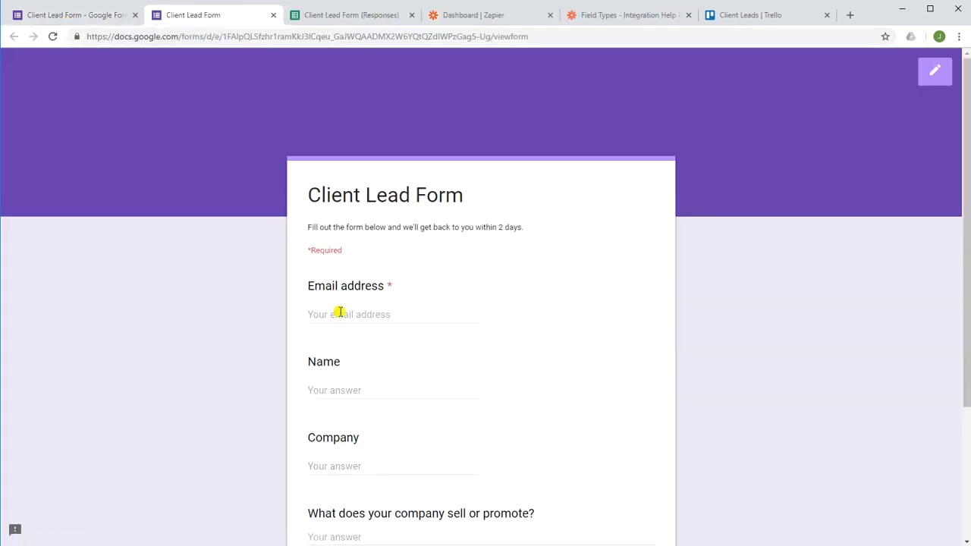
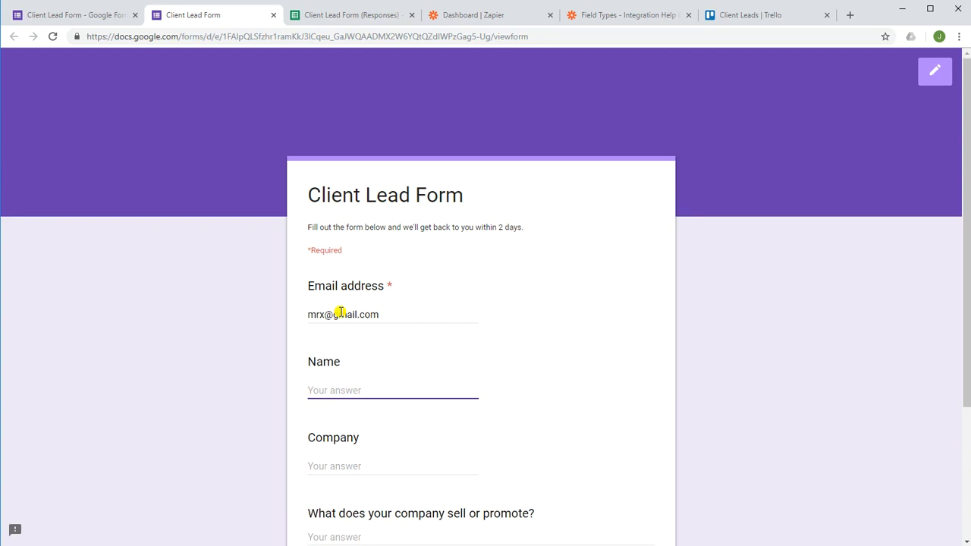
type("XYZ Company")
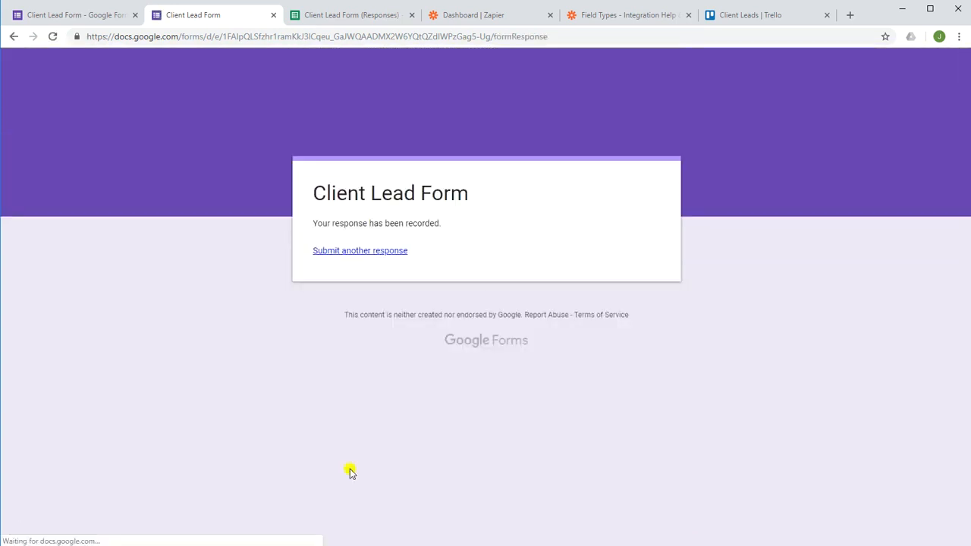
left_click(490, 14)
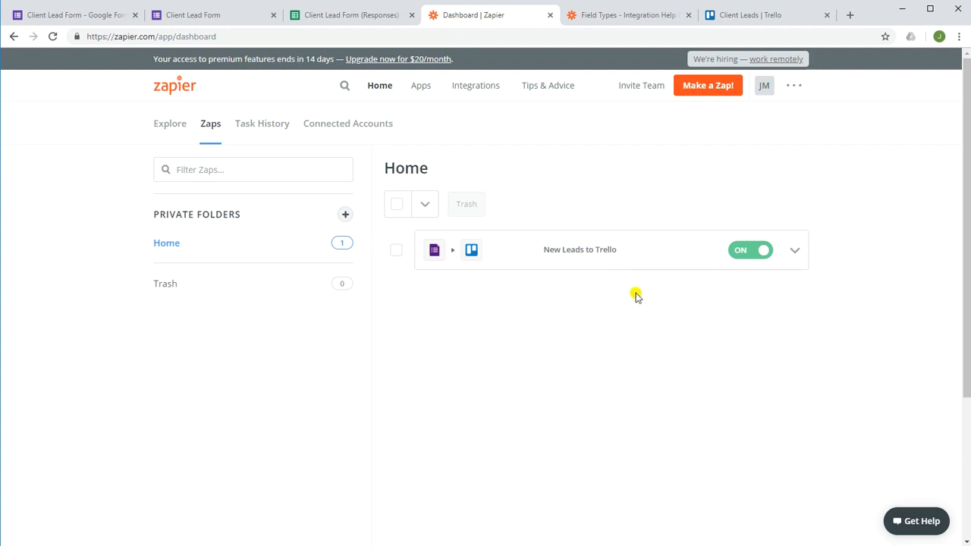
left_click(579, 249)
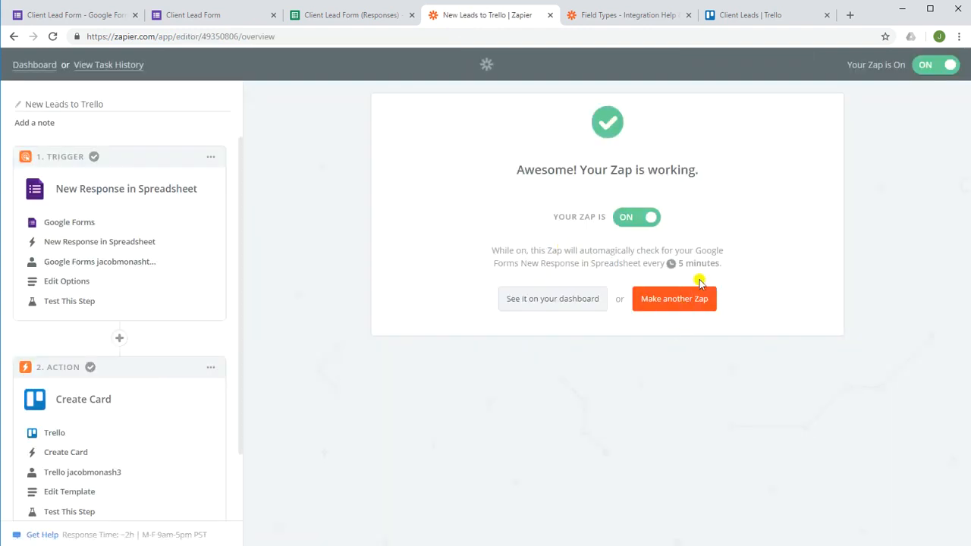
mouse_move(549, 256)
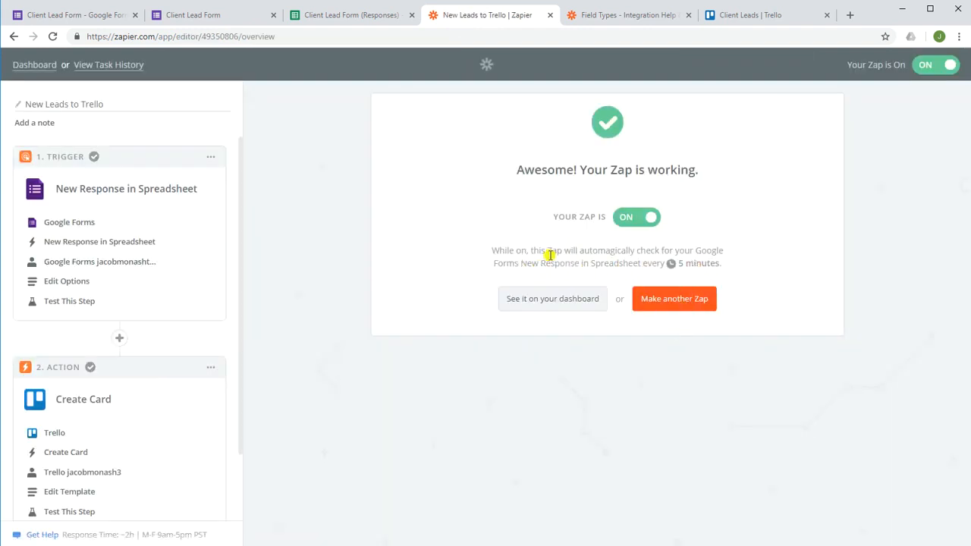
mouse_move(629, 249)
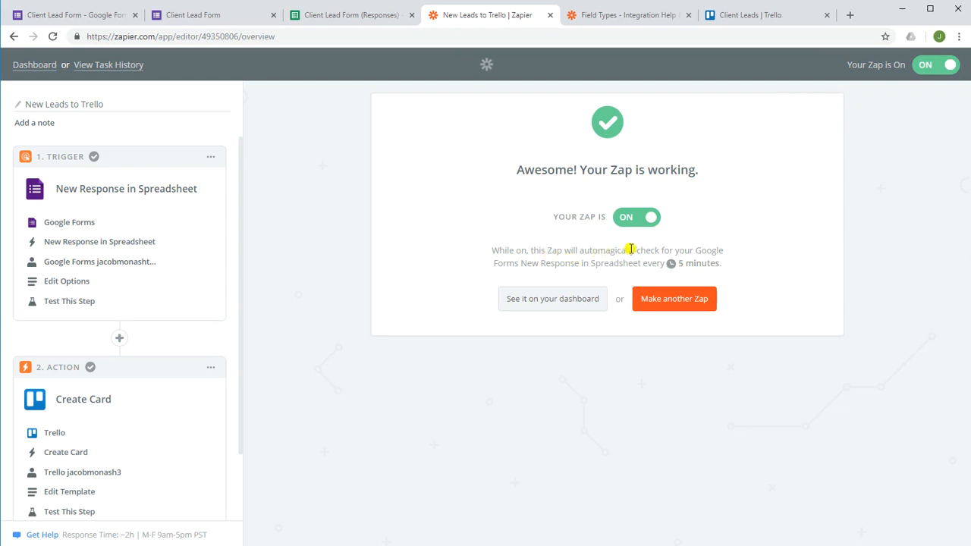
mouse_move(680, 263)
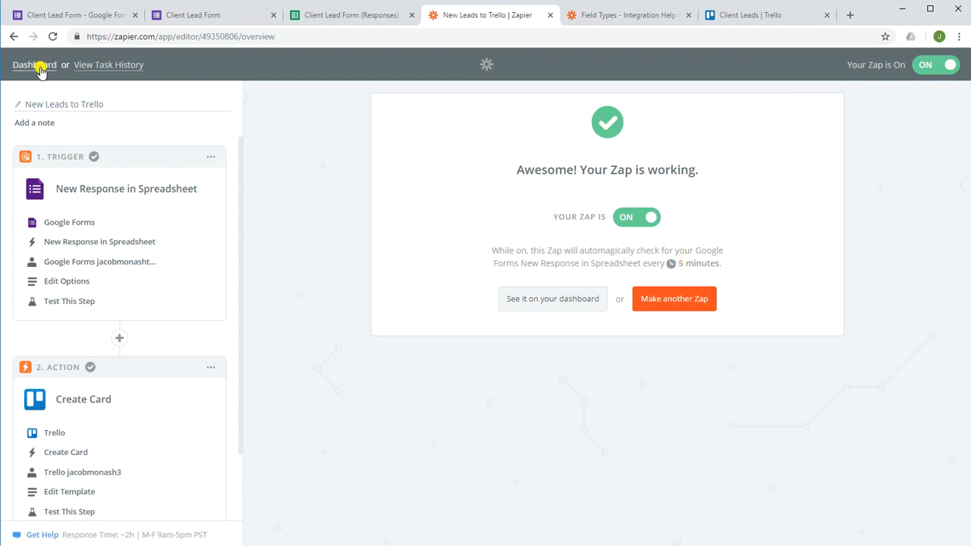
left_click(33, 64)
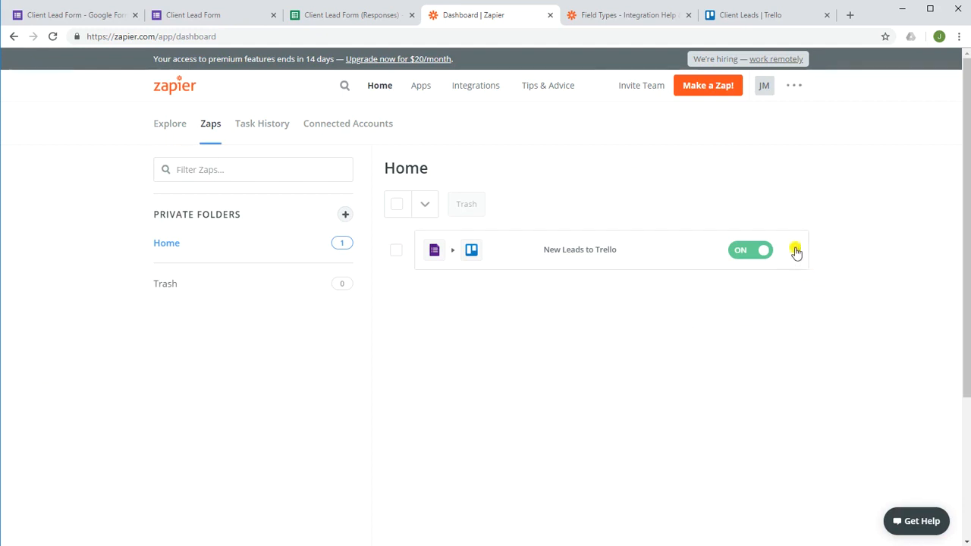
- Run the zap manually, dismiss the run status, and check Trello for the Mr X card
left_click(795, 249)
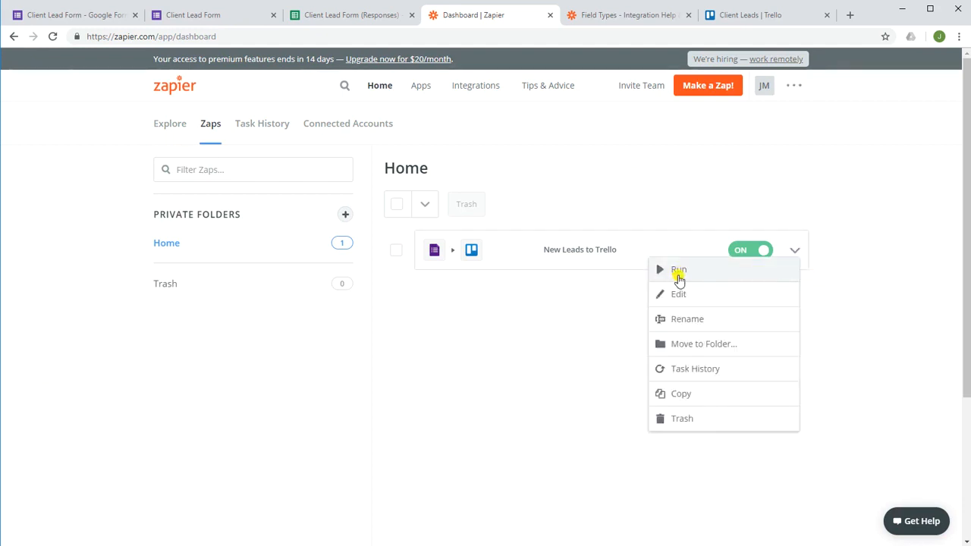
mouse_move(678, 269)
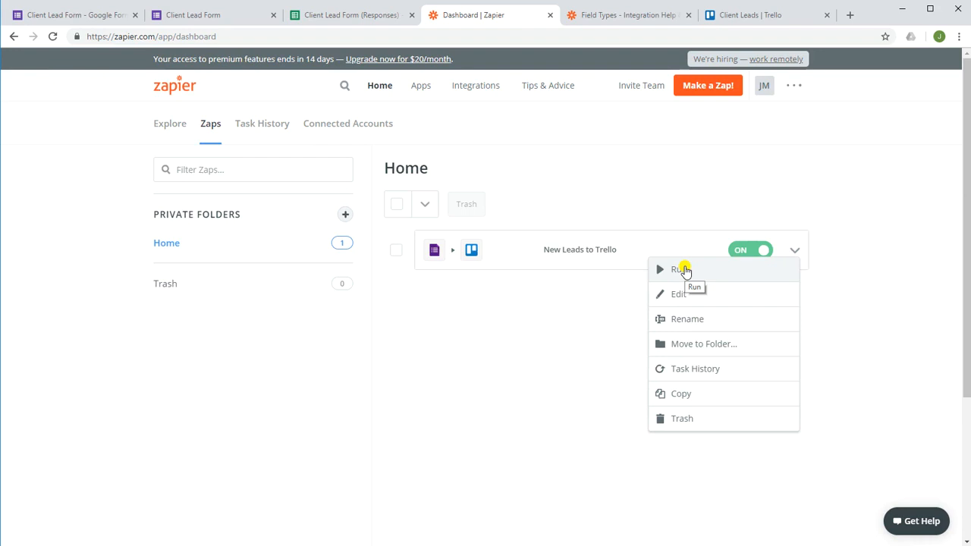
left_click(675, 270)
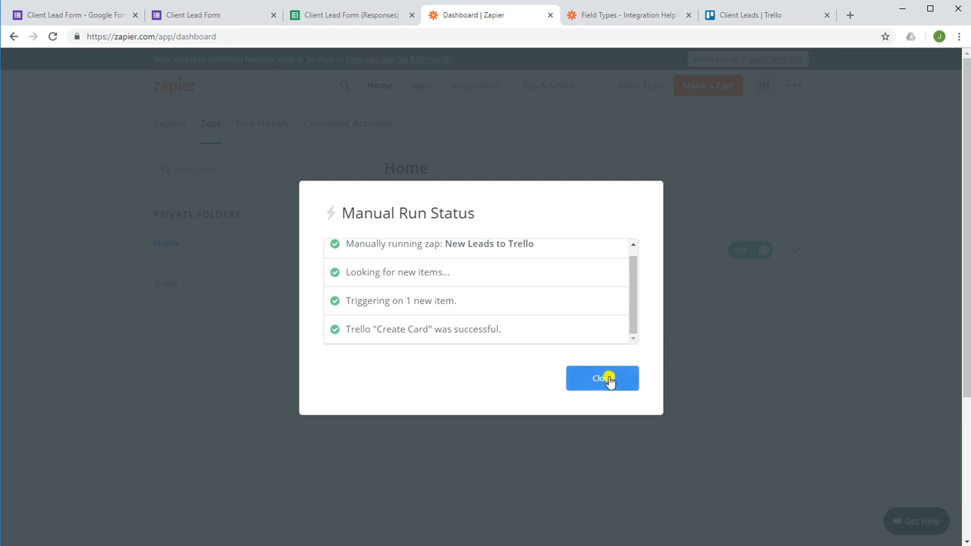
left_click(601, 378)
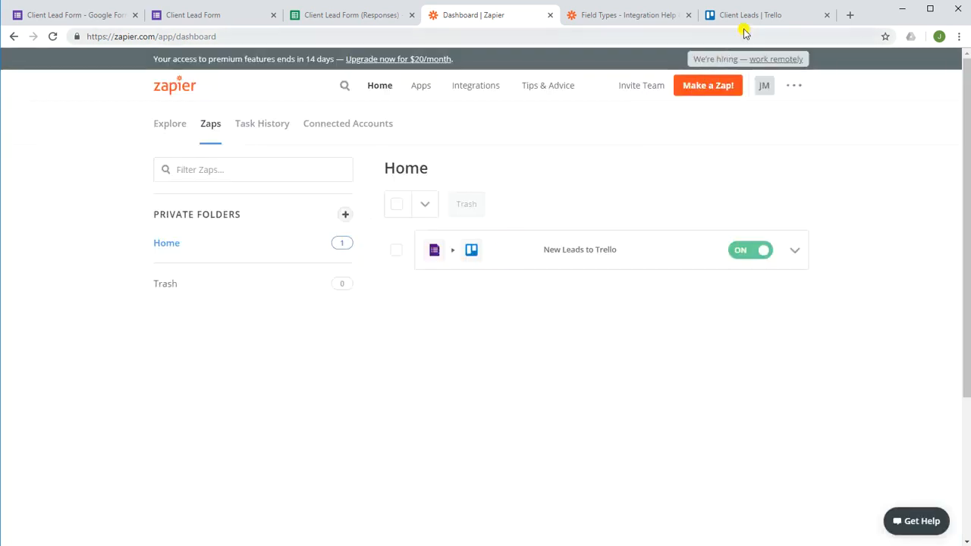
left_click(766, 14)
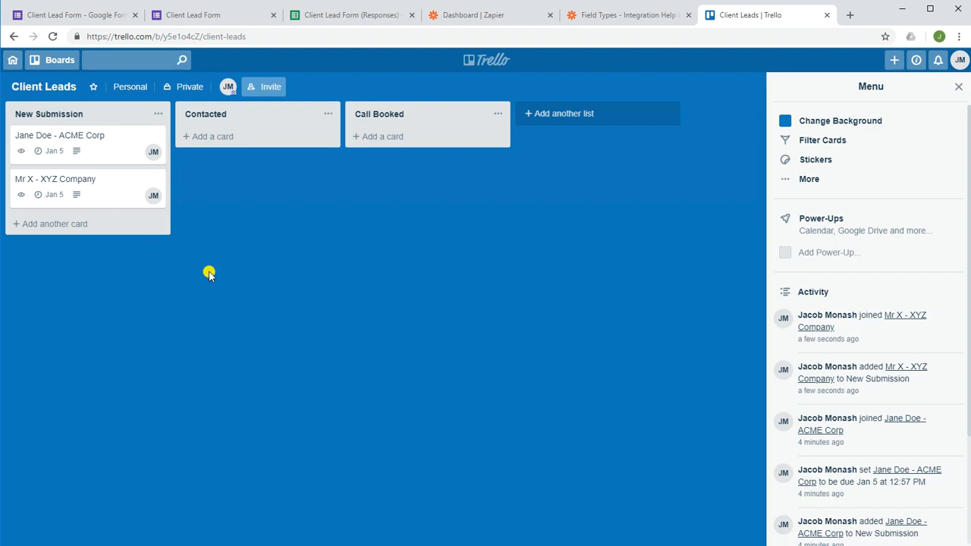
mouse_move(114, 205)
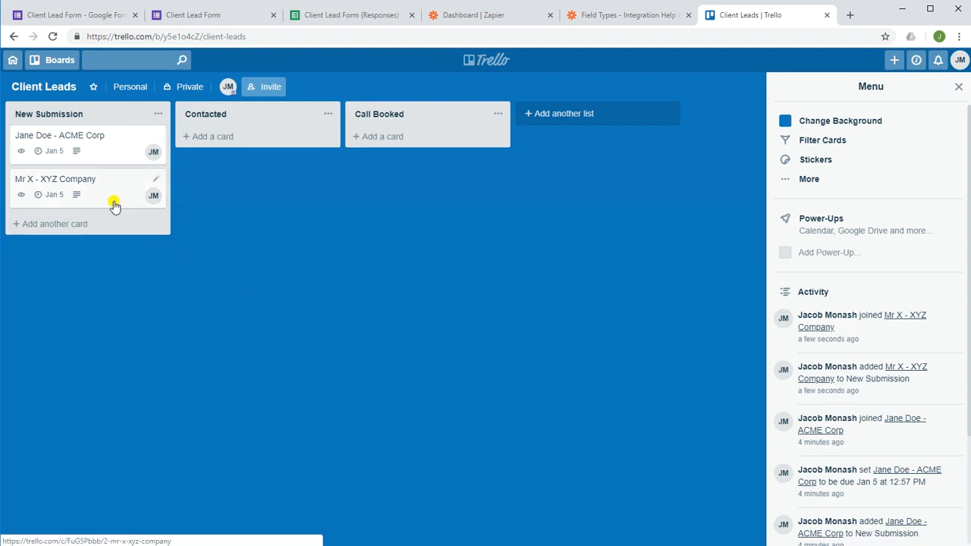
left_click(490, 14)
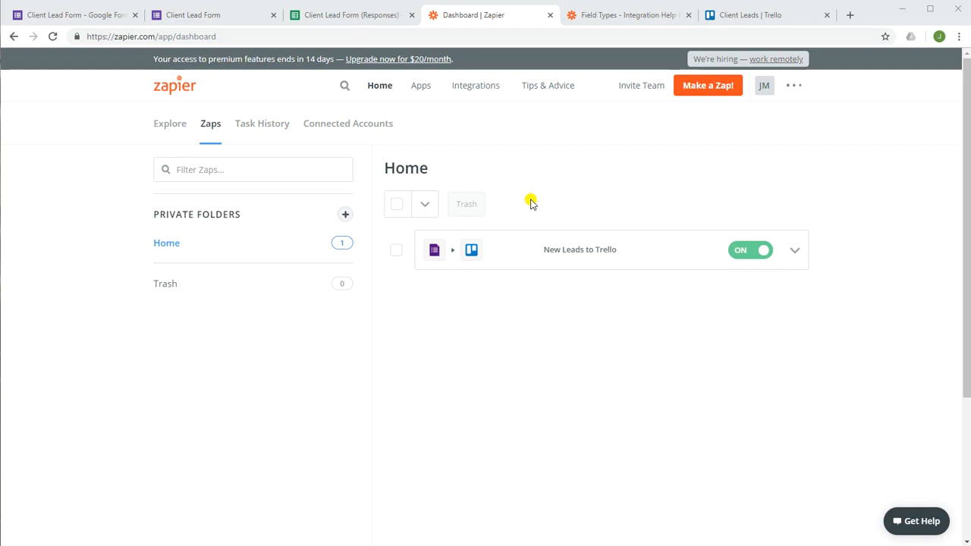
mouse_move(814, 198)
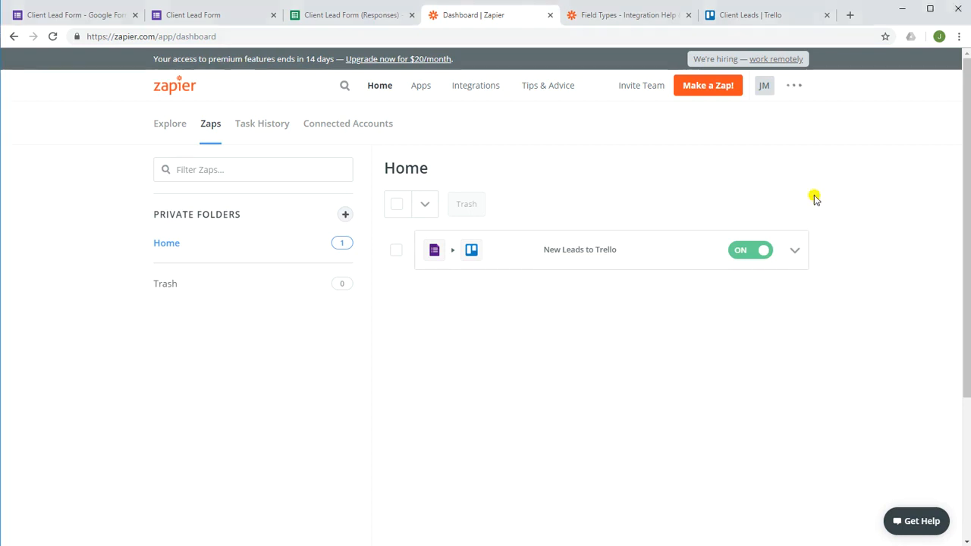
mouse_move(813, 252)
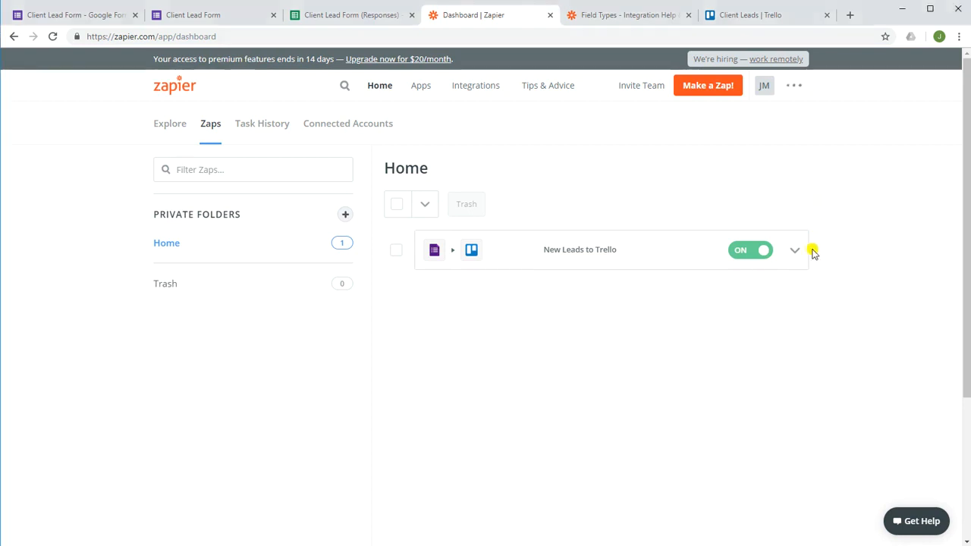
- Open the Success entry in the zap's Task History showing the Mr X - XYZ Company card
left_click(794, 250)
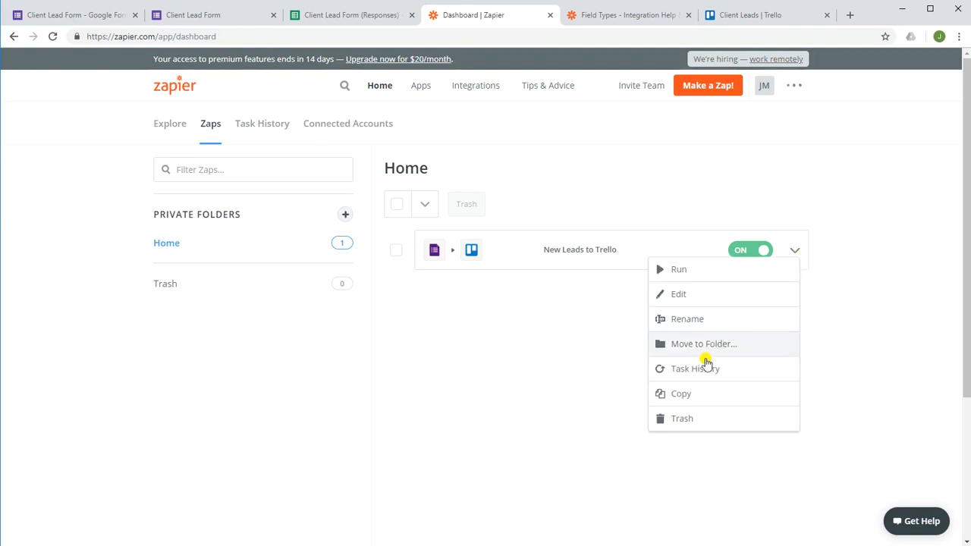
left_click(694, 368)
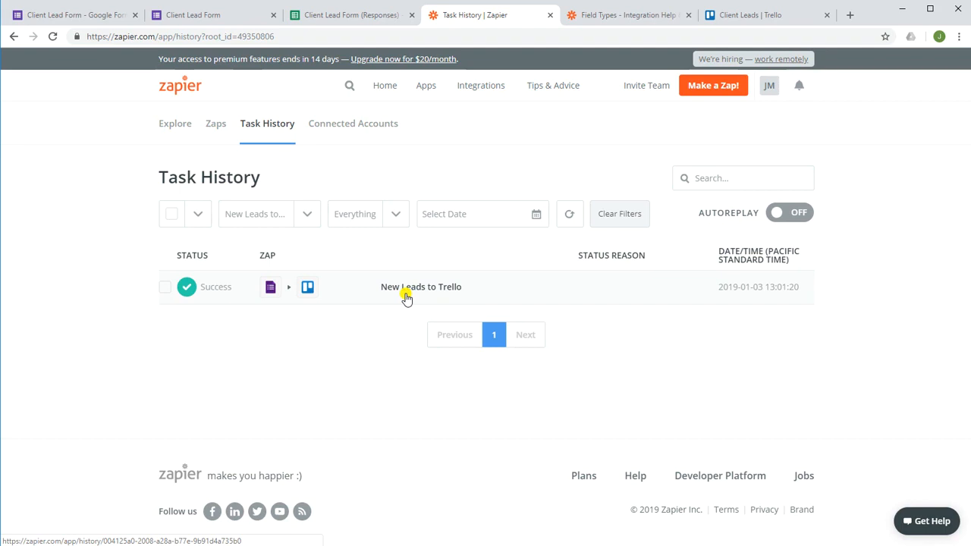
mouse_move(359, 304)
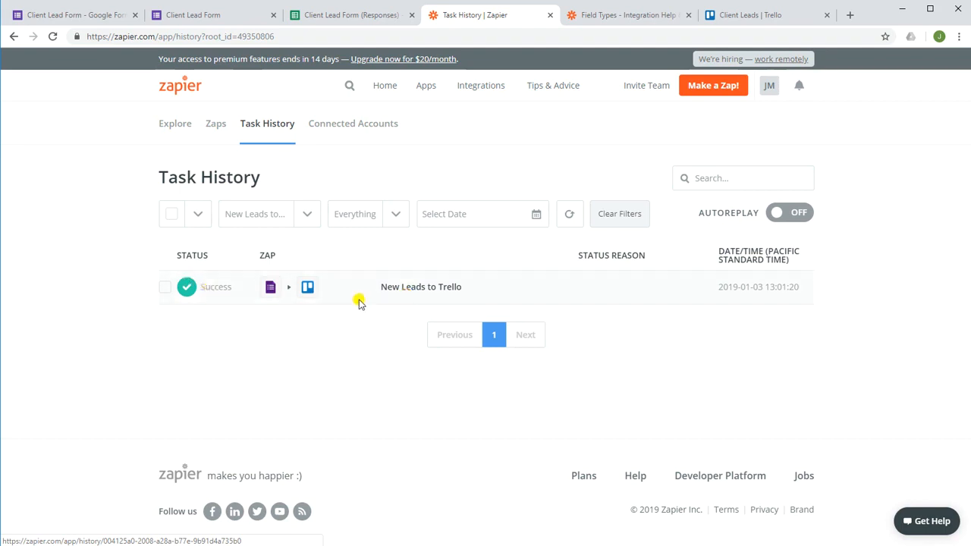
left_click(421, 287)
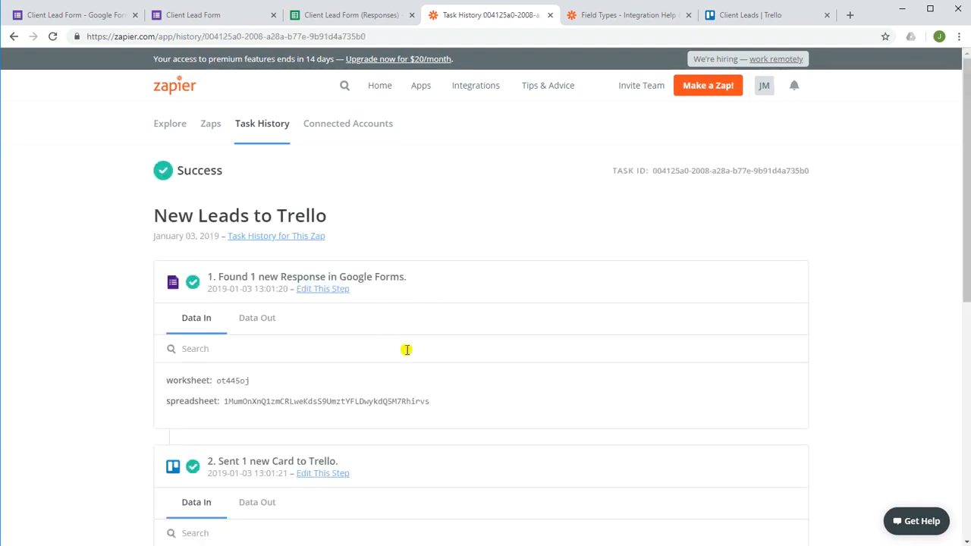
scroll("down", 3)
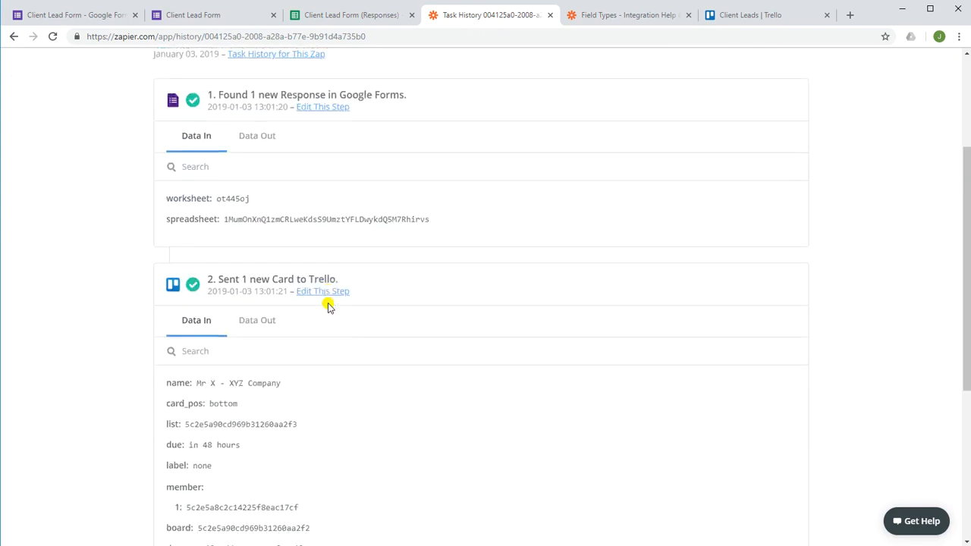